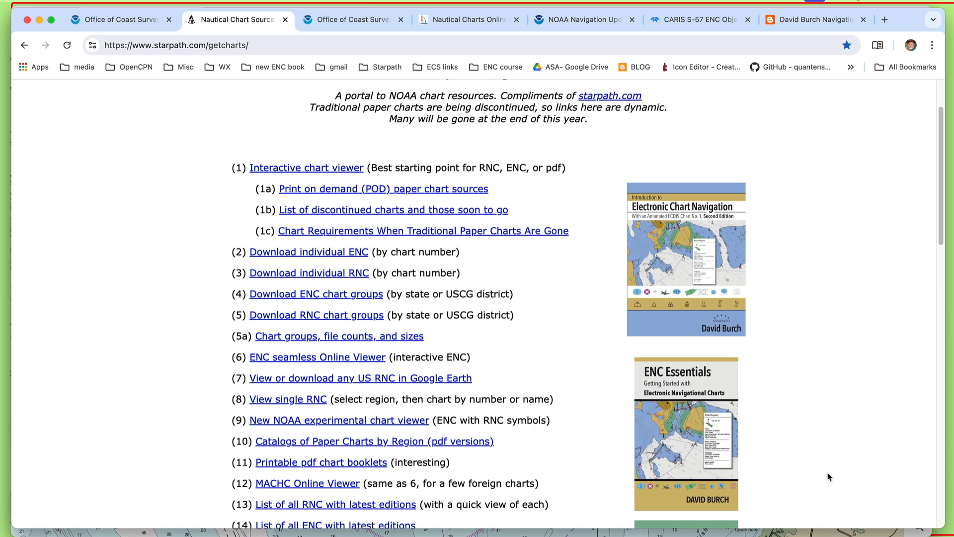
{"action": "mouse_move", "coordinate": [691, 405]}
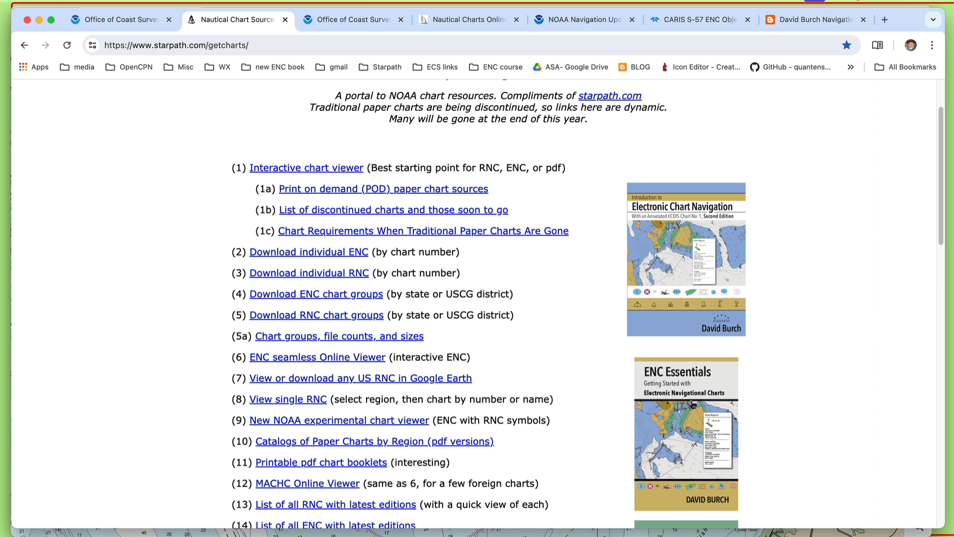
{"action": "mouse_move", "coordinate": [642, 150]}
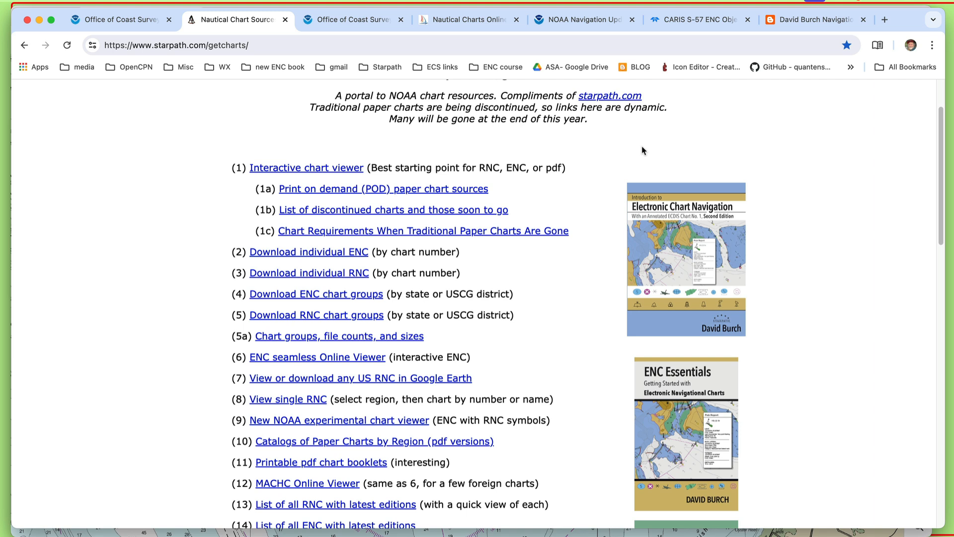
{"action": "mouse_move", "coordinate": [132, 205]}
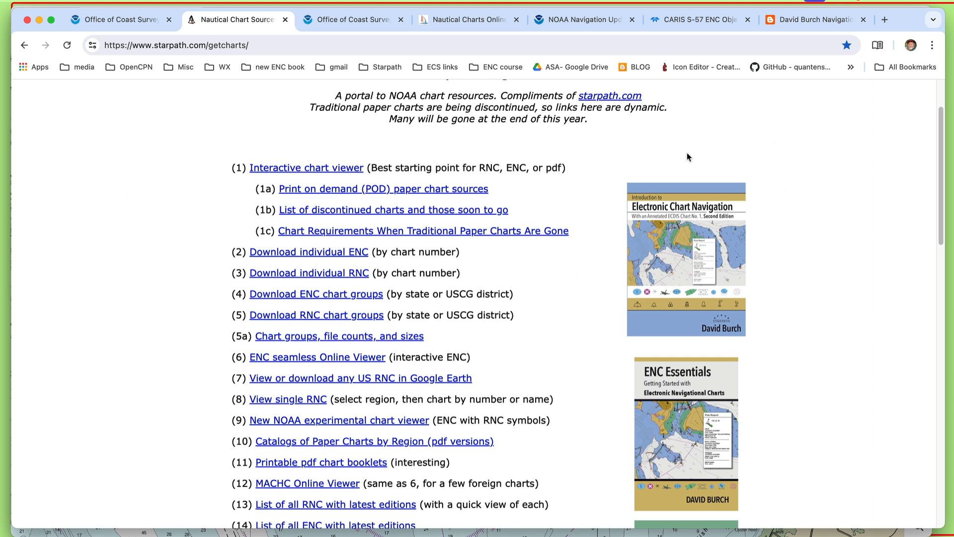
{"action": "mouse_move", "coordinate": [146, 189]}
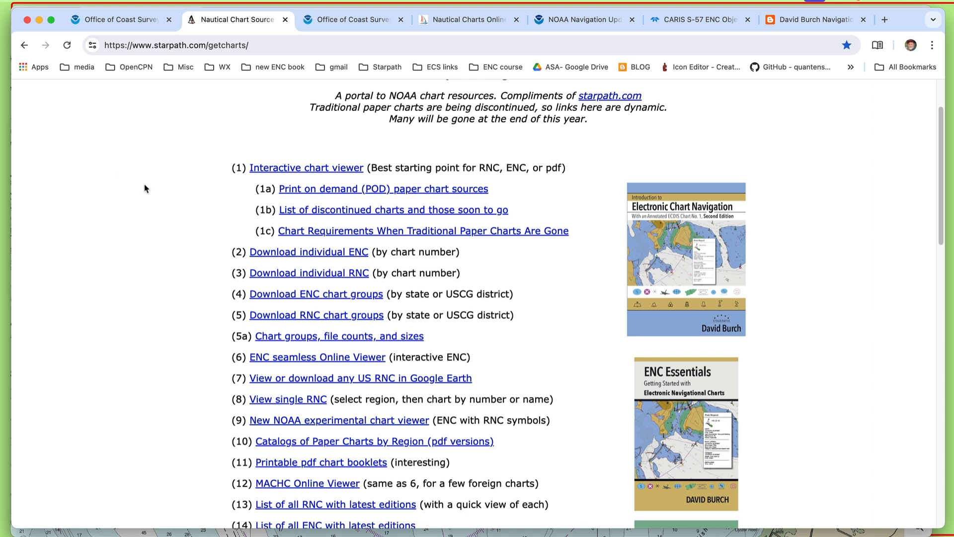
{"action": "mouse_move", "coordinate": [306, 239]}
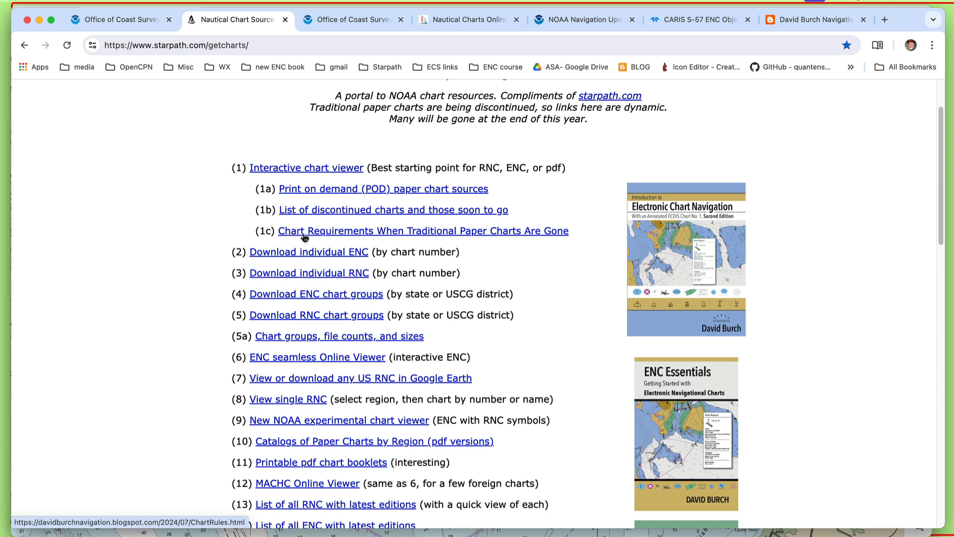
{"action": "mouse_move", "coordinate": [330, 235]}
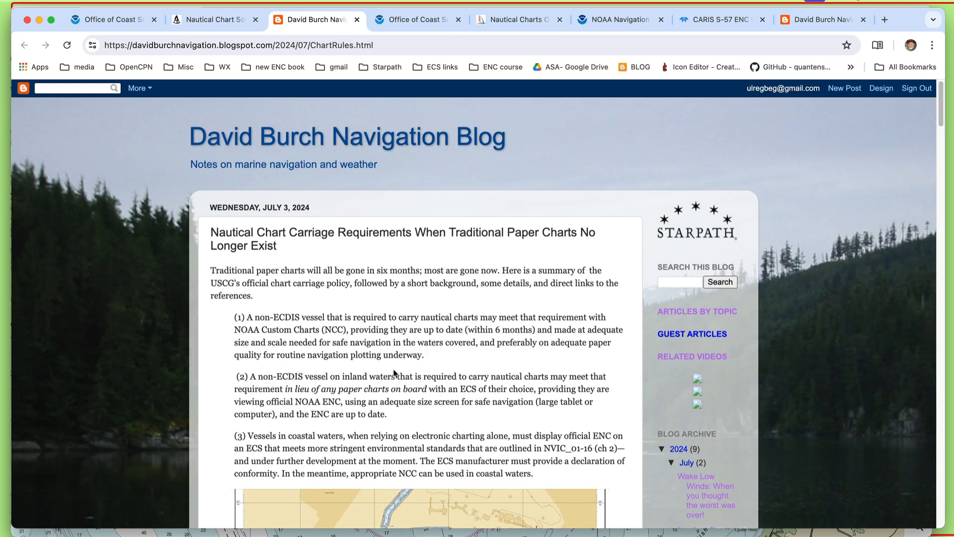
{"action": "scroll", "scroll_direction": "down", "scroll_amount": 3}
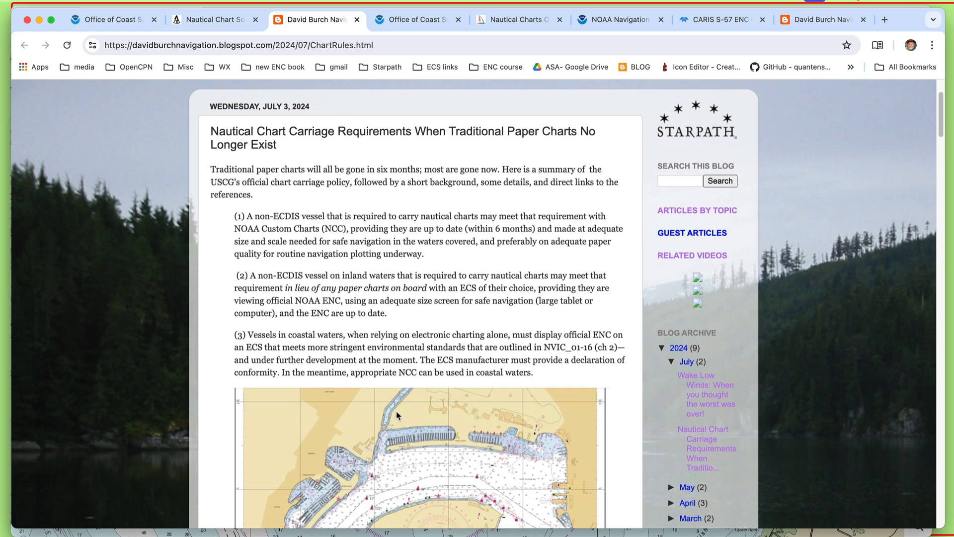
{"action": "scroll", "scroll_direction": "down", "scroll_amount": 3}
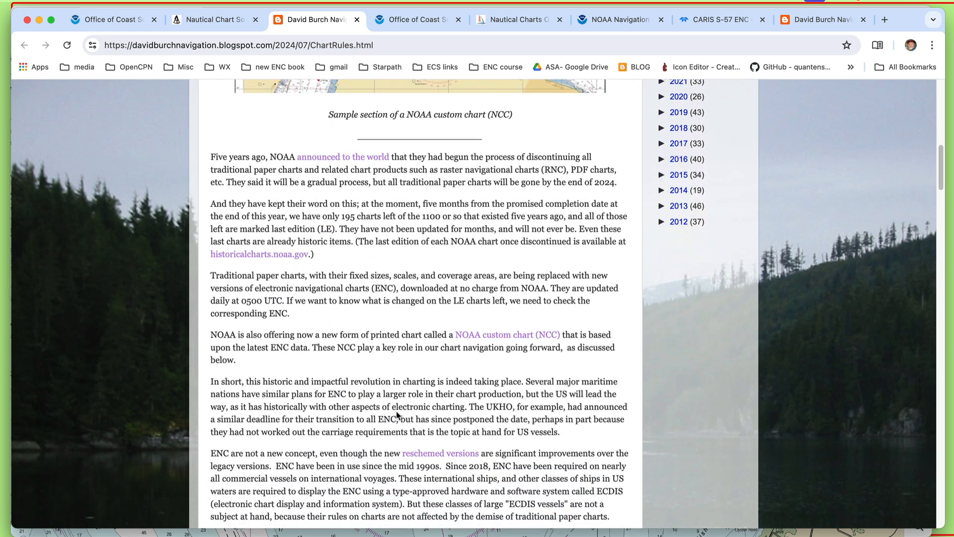
{"action": "scroll", "scroll_direction": "down", "scroll_amount": 3}
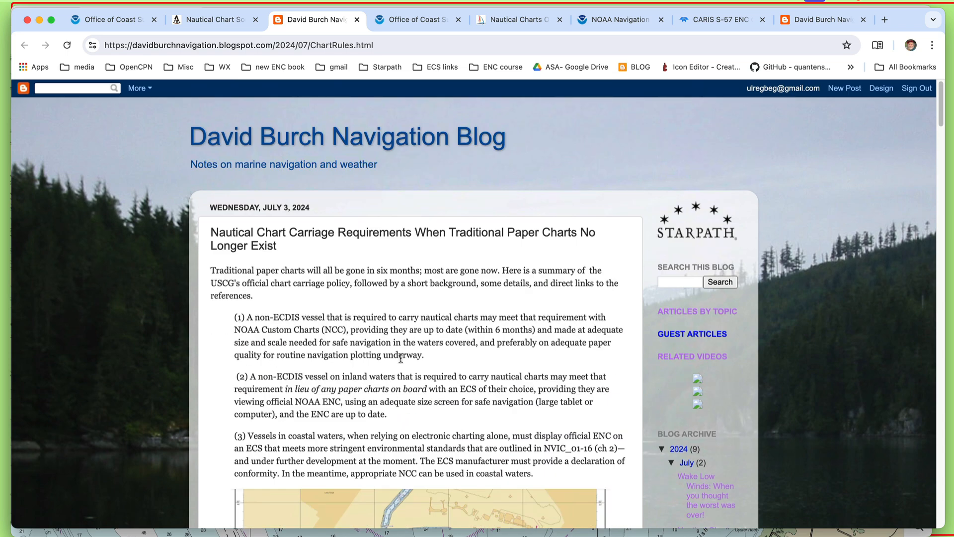
{"action": "mouse_move", "coordinate": [233, 20]}
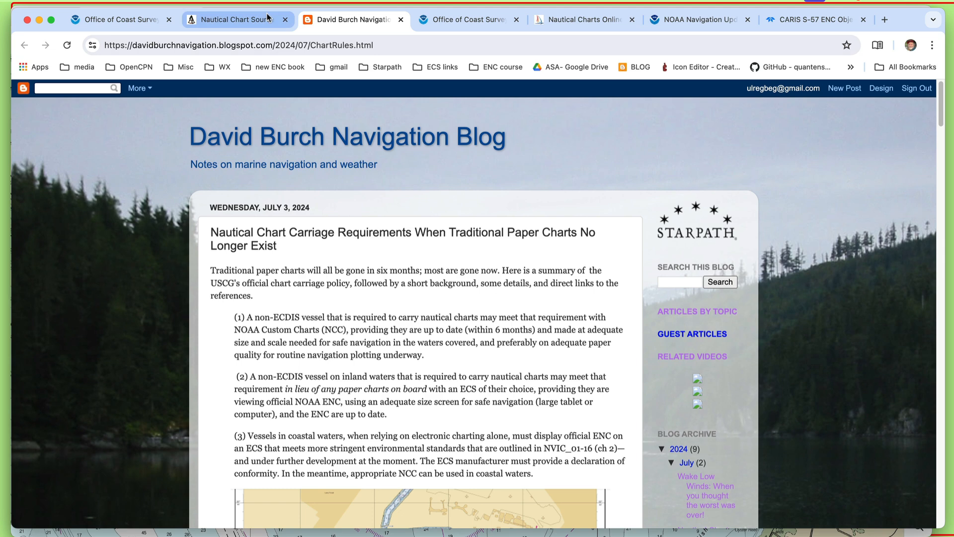
Return to the Starpath chart list and open 'Sunsetting Traditional NOAA Paper Charts'.
{"action": "left_click", "coordinate": [237, 19]}
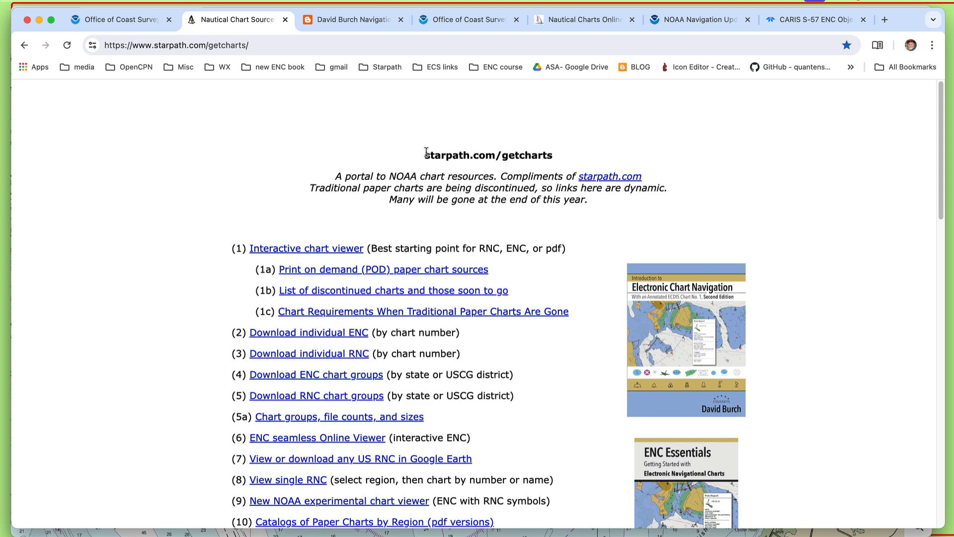
{"action": "mouse_move", "coordinate": [548, 271]}
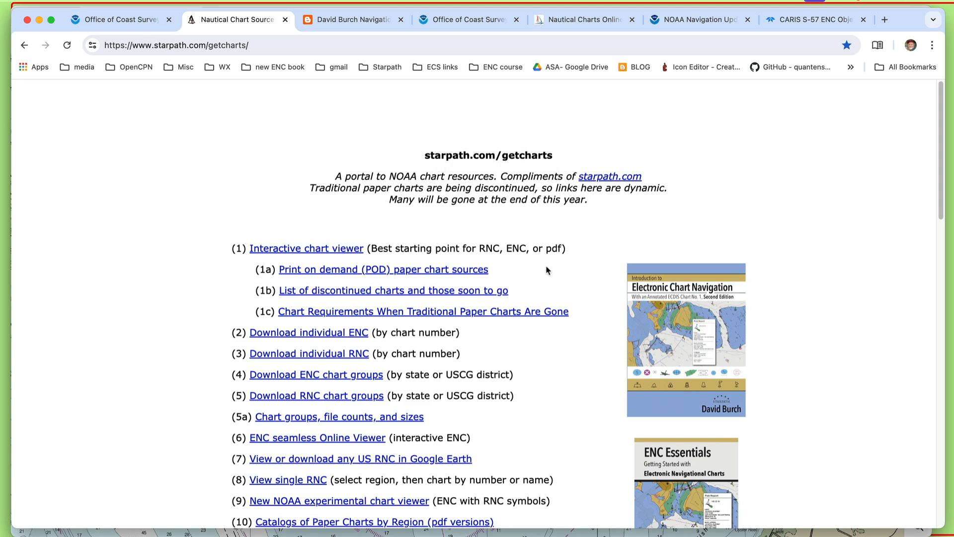
{"action": "scroll", "scroll_direction": "down", "scroll_amount": 3}
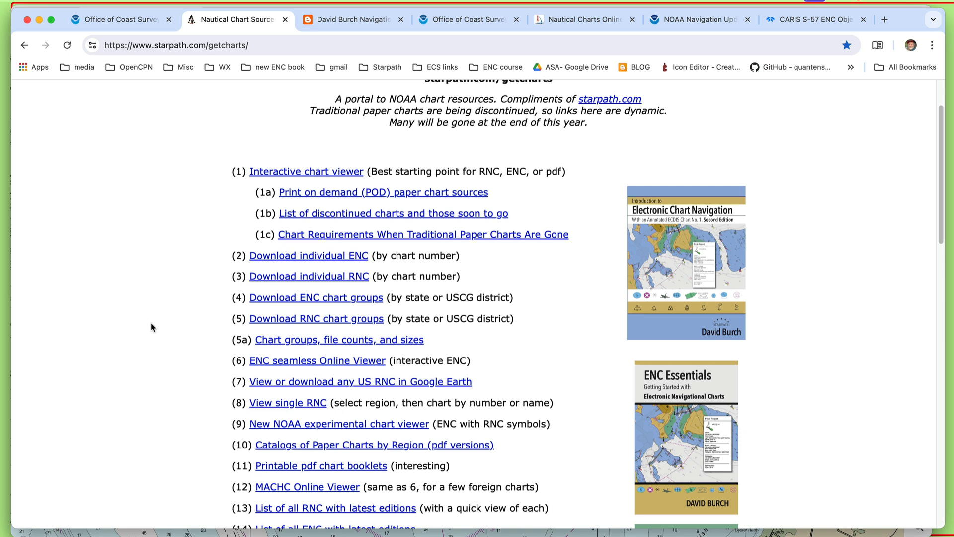
{"action": "mouse_move", "coordinate": [195, 313]}
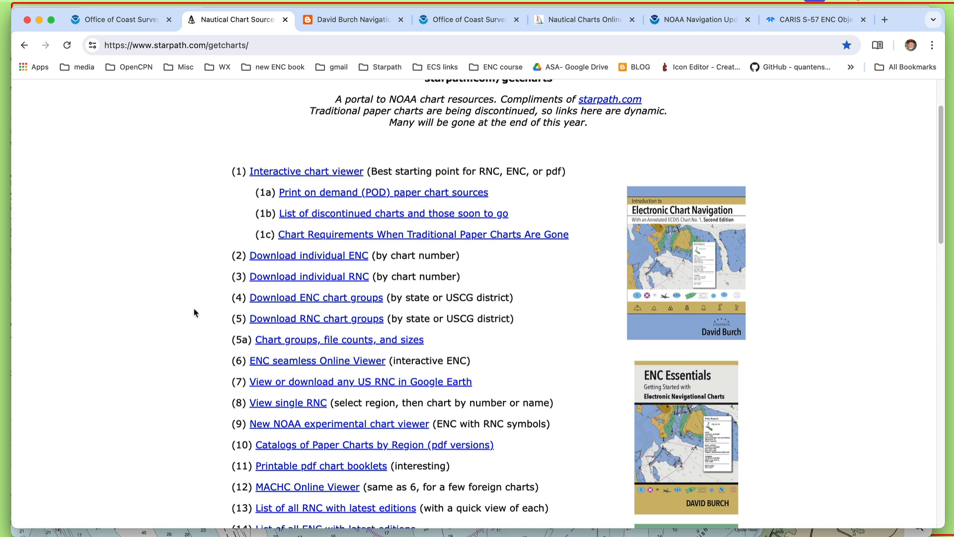
{"action": "mouse_move", "coordinate": [347, 359]}
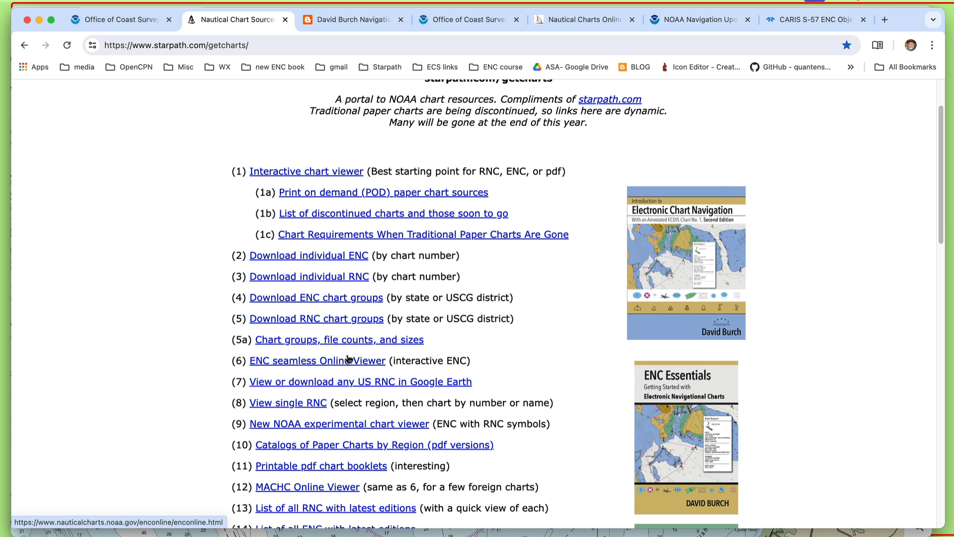
{"action": "mouse_move", "coordinate": [539, 173]}
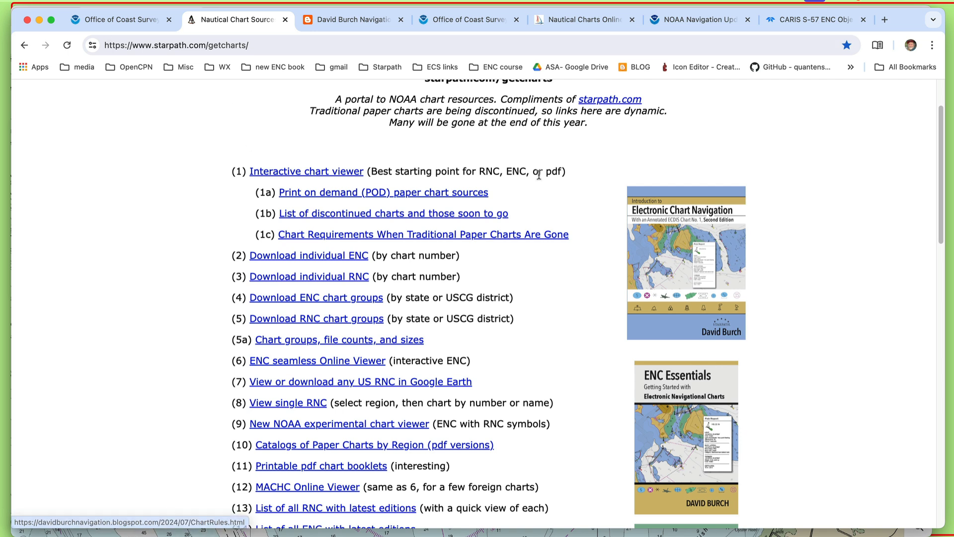
{"action": "scroll", "scroll_direction": "down", "scroll_amount": 3}
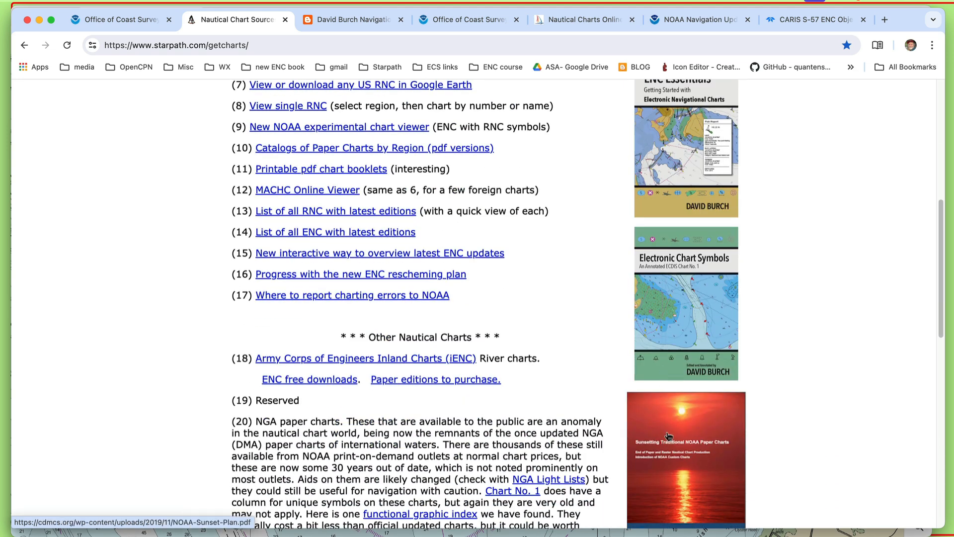
{"action": "scroll", "scroll_direction": "down", "scroll_amount": 3}
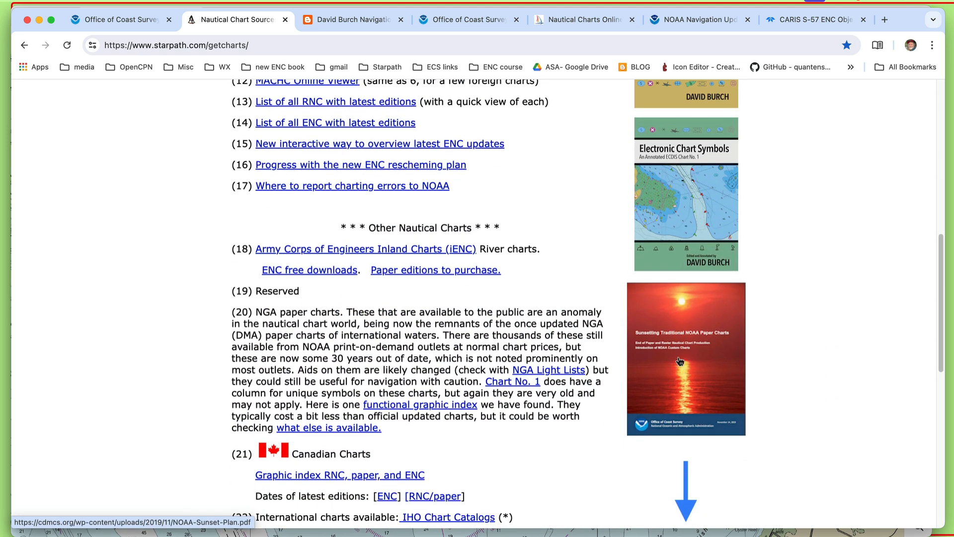
{"action": "left_click", "coordinate": [679, 362]}
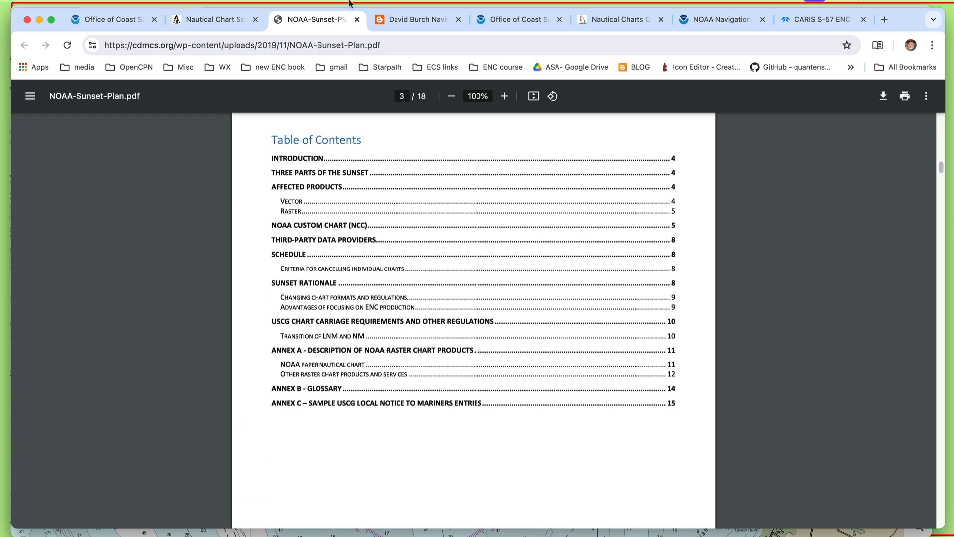
Close the NOAA-Sunset-Plan.pdf tab to return to the Starpath resource list.
{"action": "left_click", "coordinate": [210, 19]}
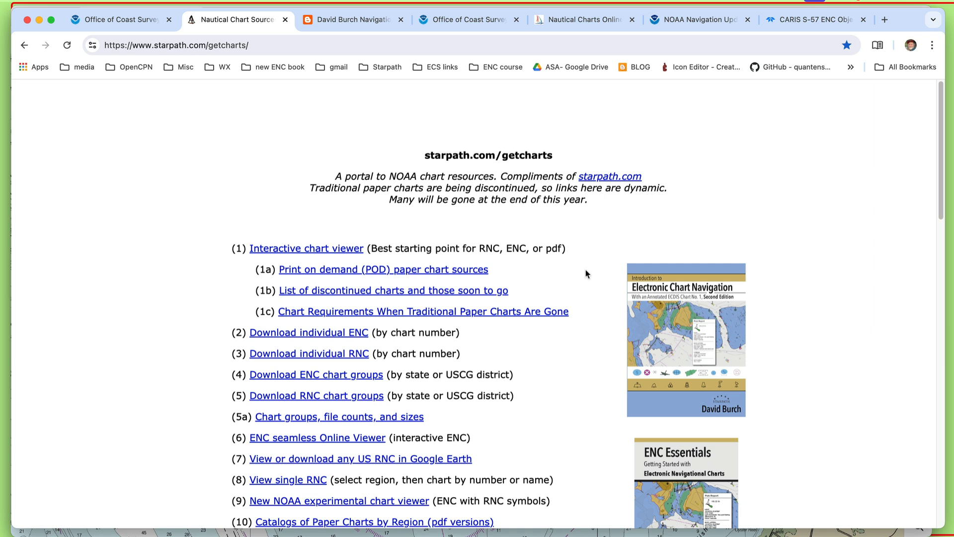
{"action": "mouse_move", "coordinate": [637, 238]}
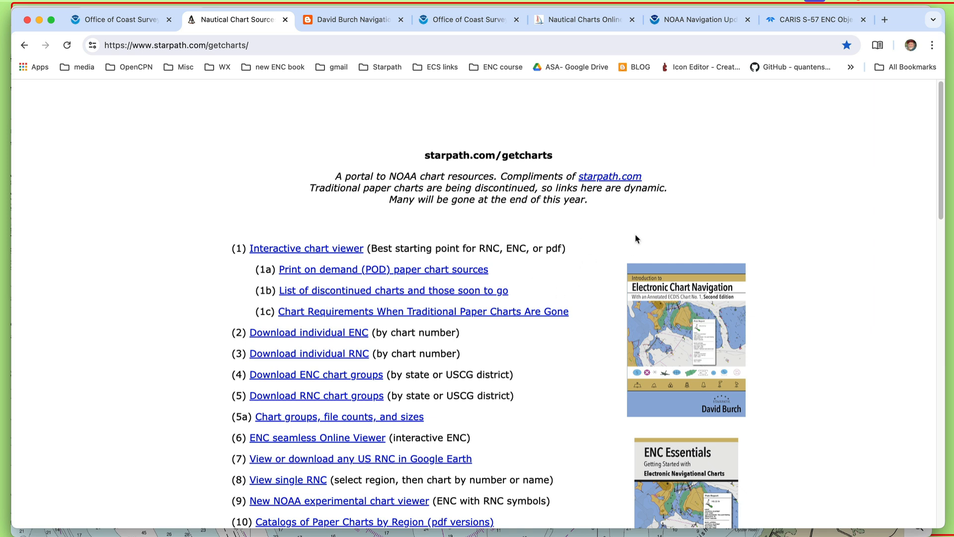
{"action": "mouse_move", "coordinate": [629, 273]}
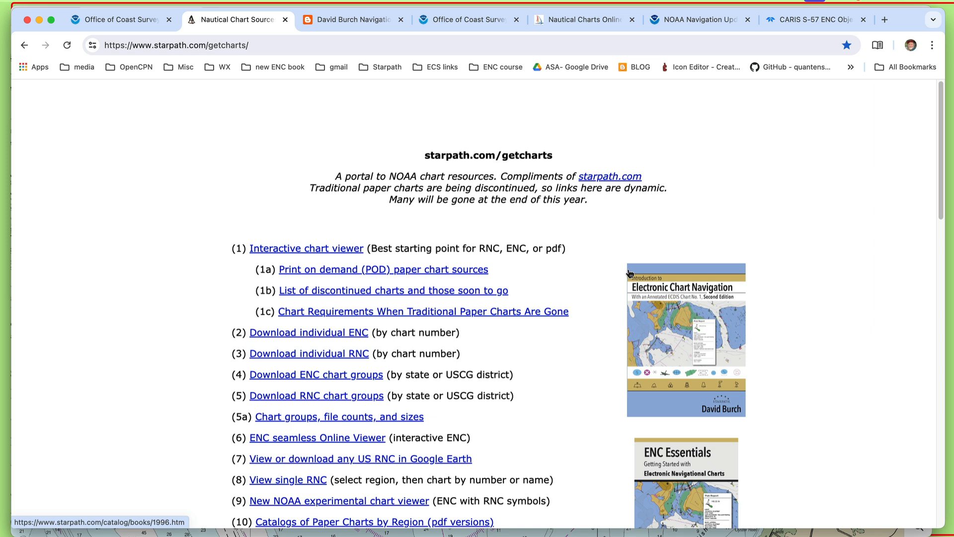
{"action": "mouse_move", "coordinate": [600, 498]}
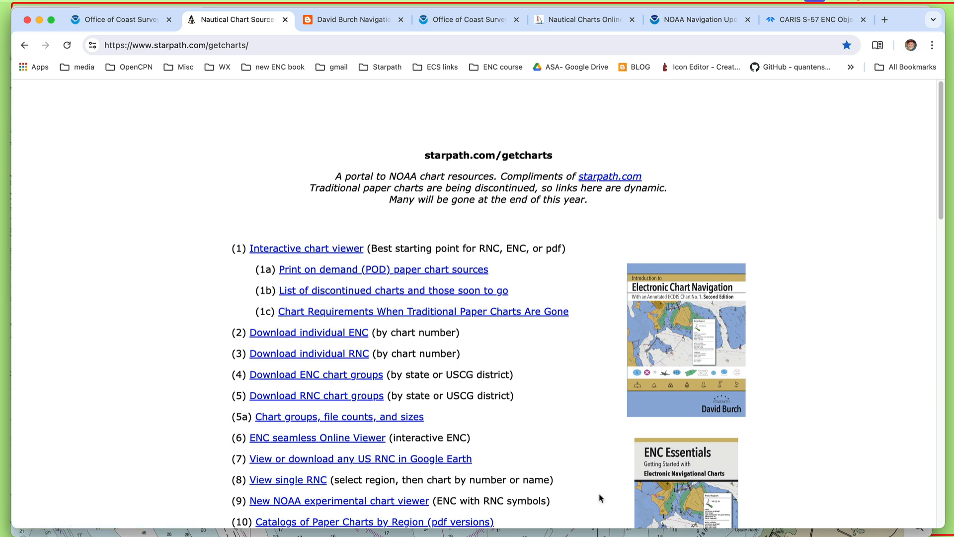
{"action": "mouse_move", "coordinate": [586, 502]}
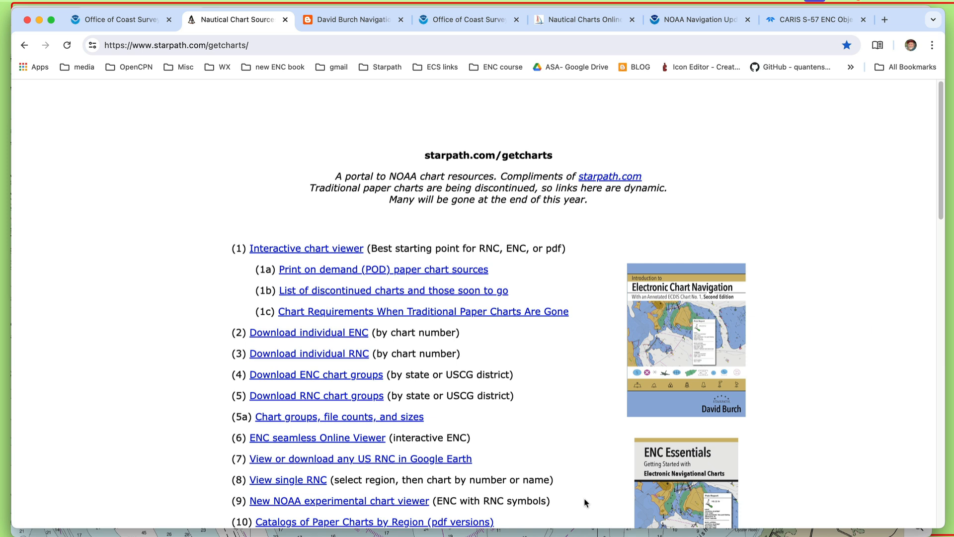
{"action": "mouse_move", "coordinate": [174, 391]}
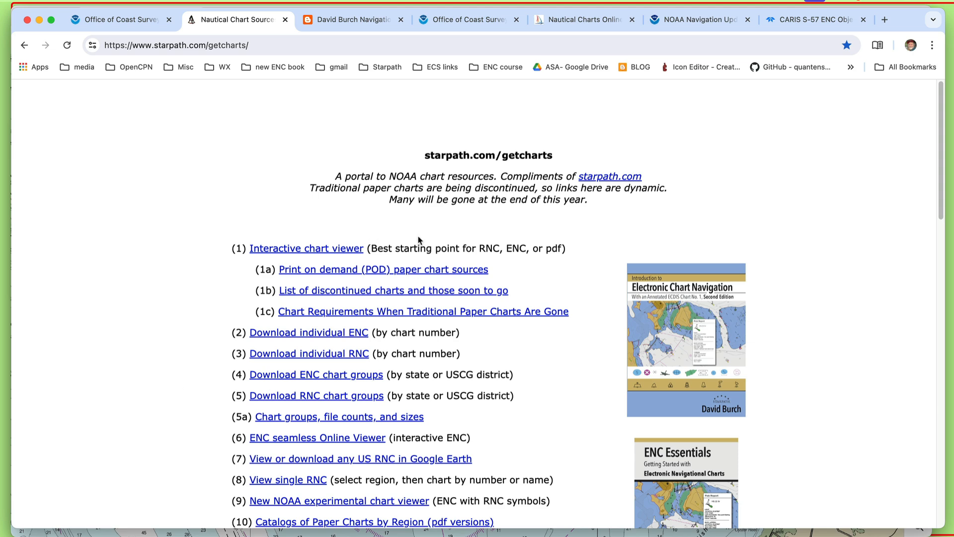
Scroll the Starpath resource list for the '(1) Interactive chart viewer' link.
{"action": "scroll", "scroll_direction": "down", "scroll_amount": 3}
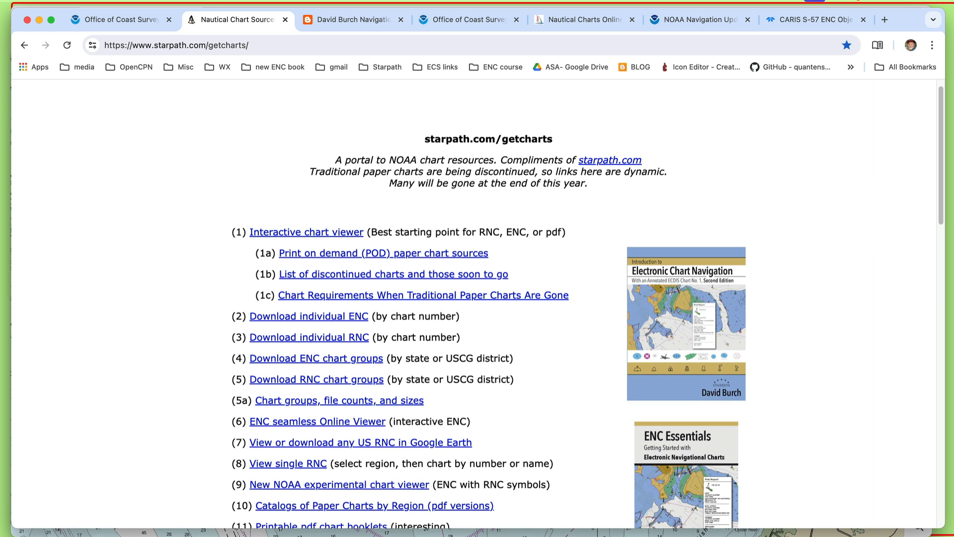
{"action": "scroll", "scroll_direction": "down", "scroll_amount": 3}
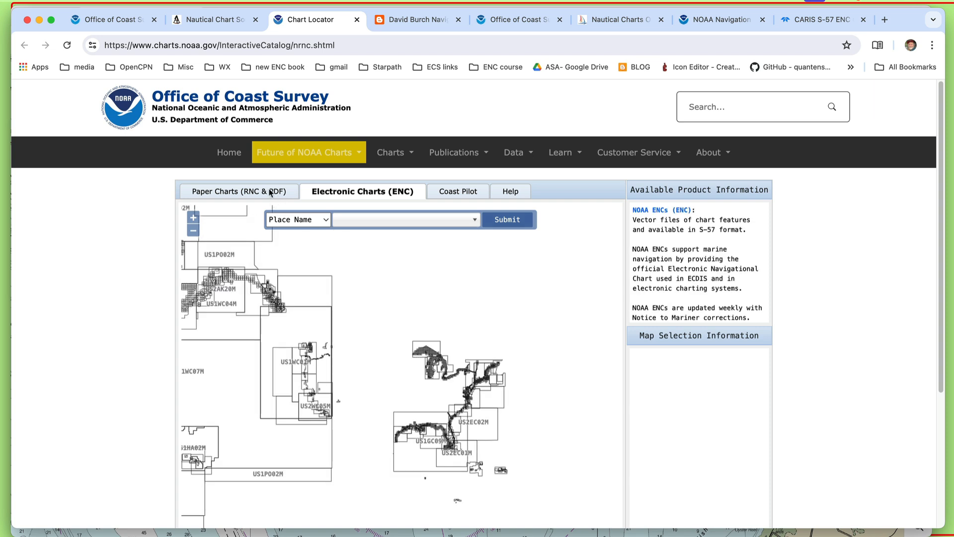
Switch the map to paper chart (RNC) coverage and search for 'delaware bay'.
{"action": "left_click", "coordinate": [241, 191]}
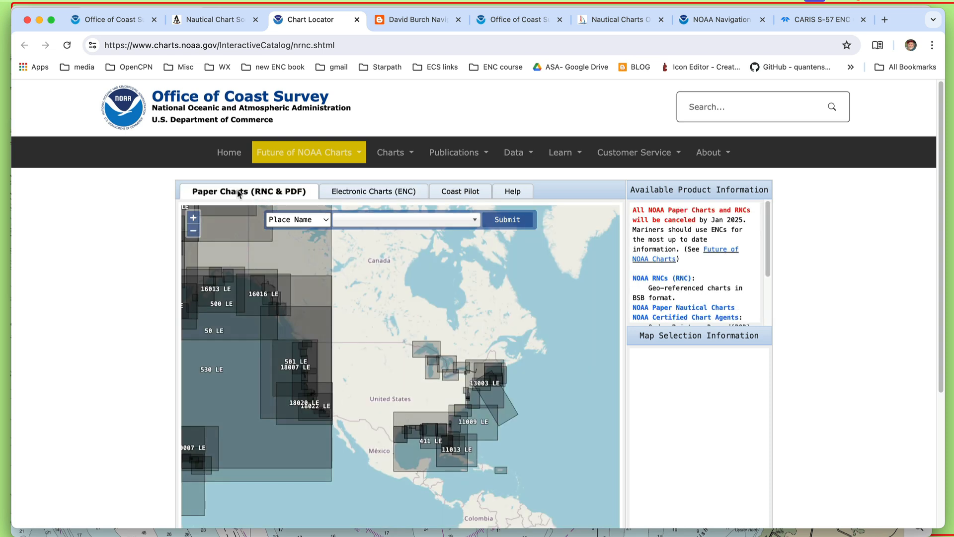
{"action": "mouse_move", "coordinate": [249, 197]}
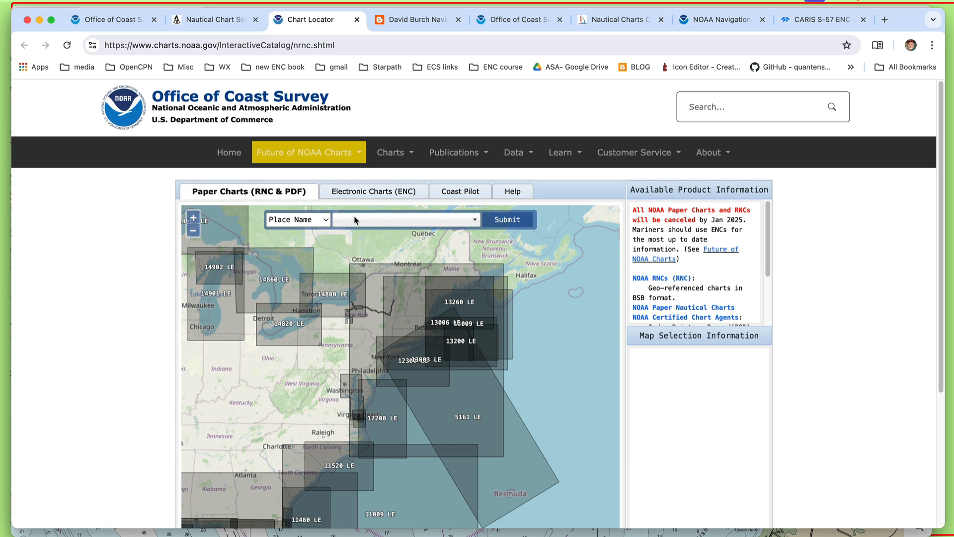
{"action": "type", "text": "delaware"}
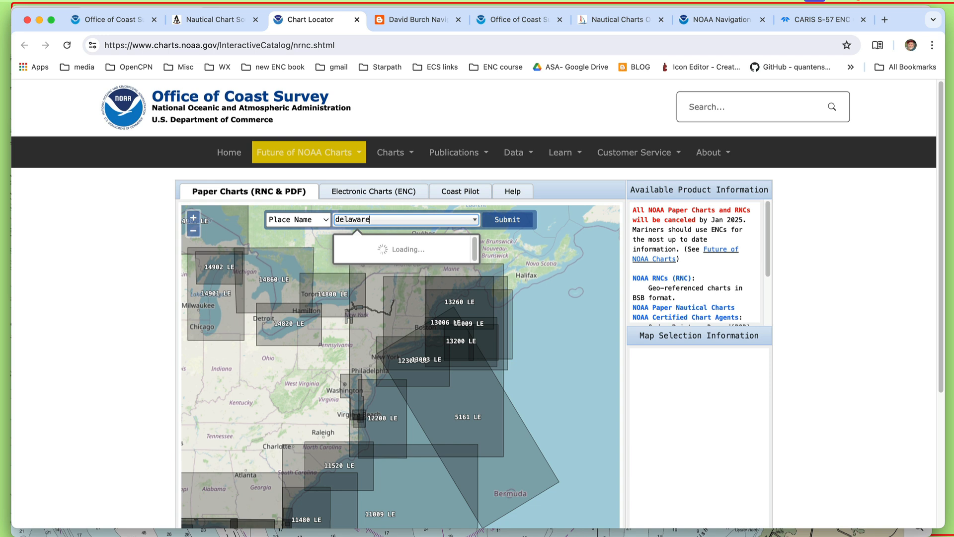
{"action": "type", "text": "bay"}
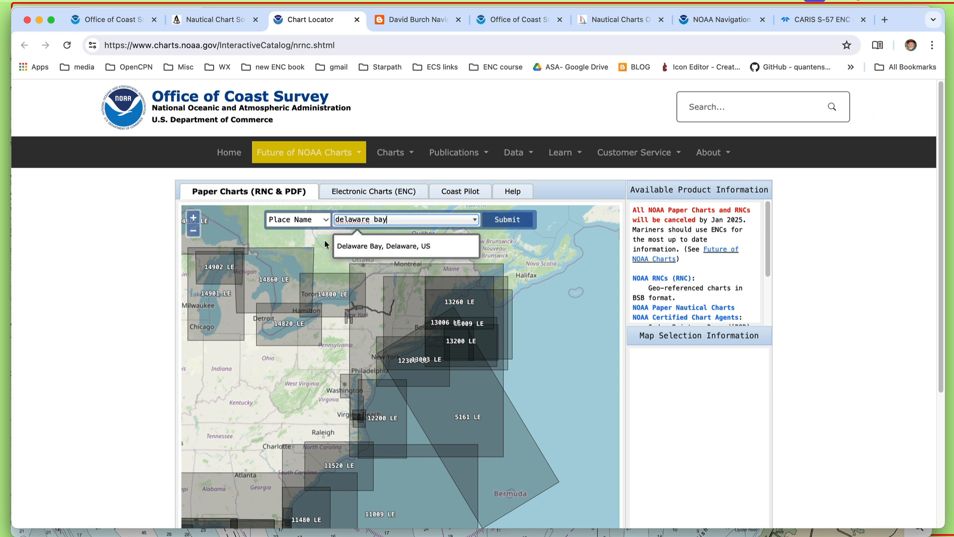
Centre on 'Delaware Bay, Delaware, US' and view chart 12200, Cape May to Cape Hatteras.
{"action": "left_click", "coordinate": [406, 246]}
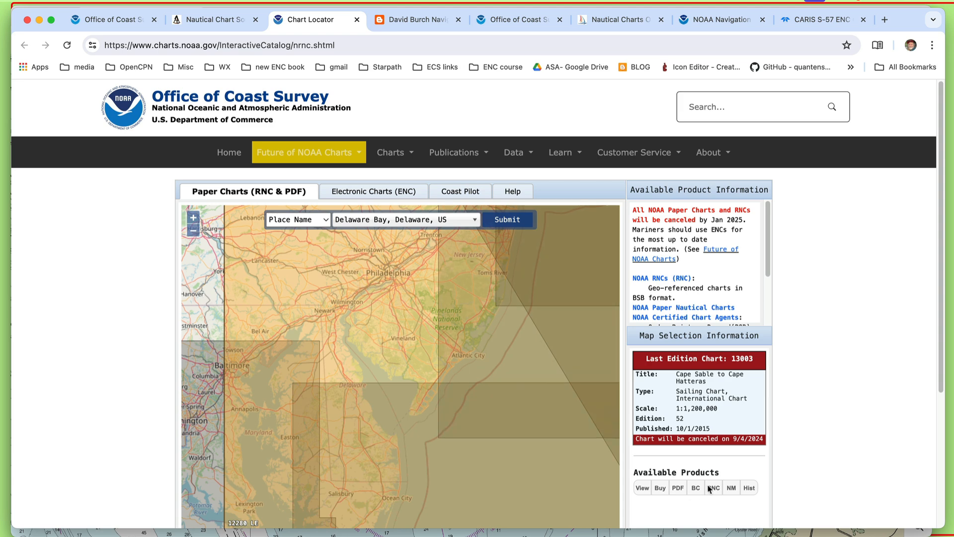
{"action": "mouse_move", "coordinate": [671, 415]}
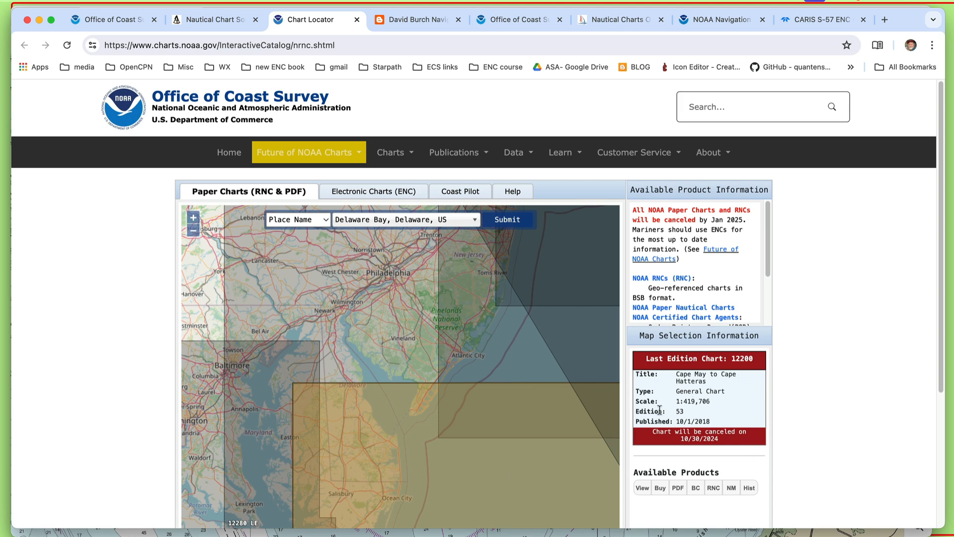
{"action": "mouse_move", "coordinate": [732, 396]}
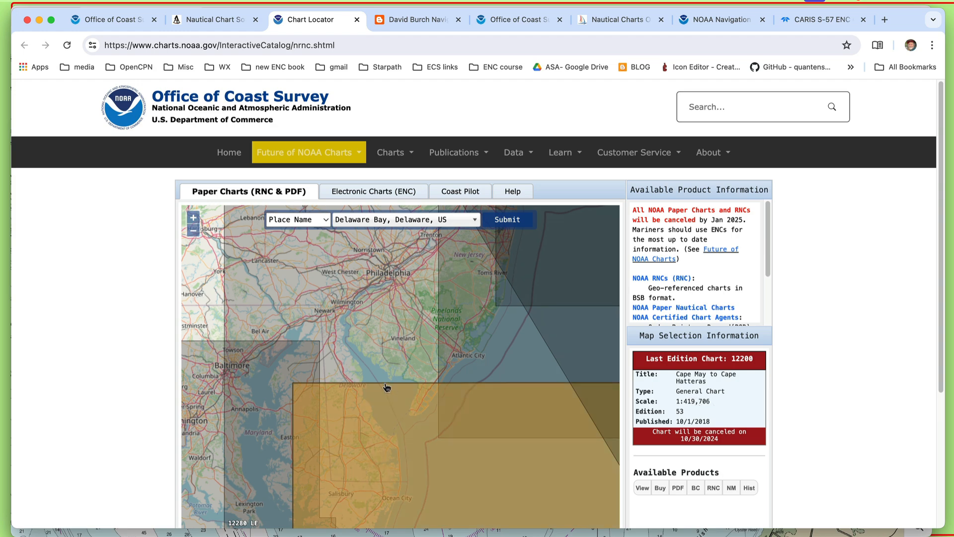
{"action": "mouse_move", "coordinate": [416, 386]}
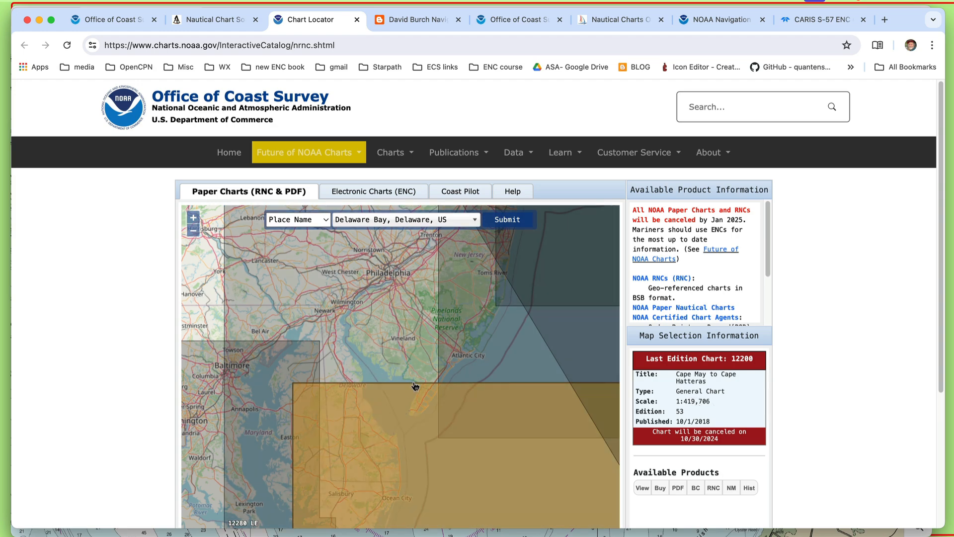
{"action": "mouse_move", "coordinate": [375, 406]}
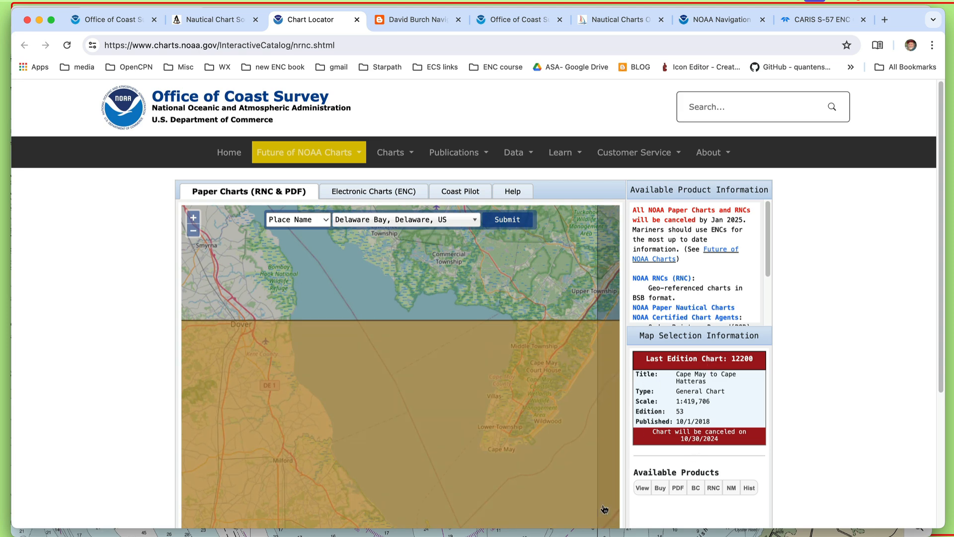
{"action": "left_click", "coordinate": [642, 487]}
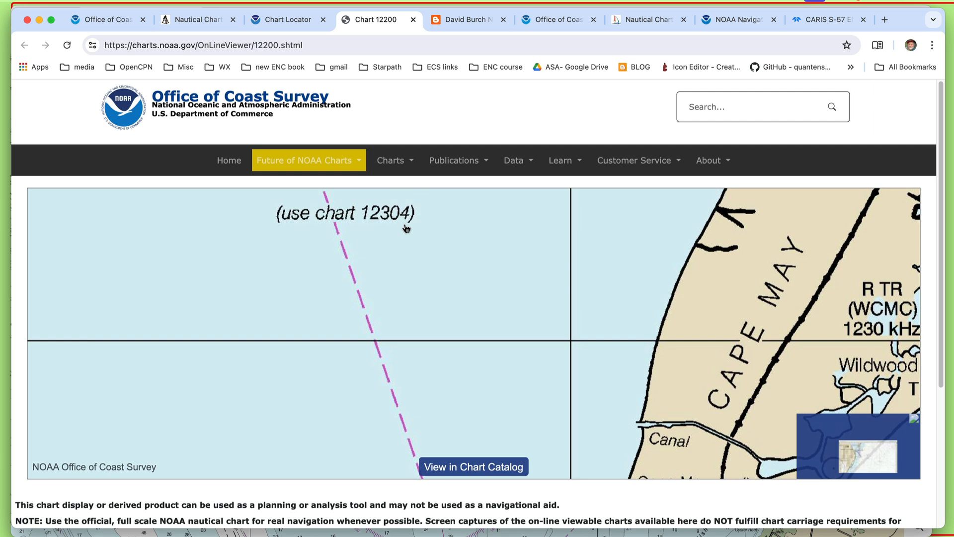
{"action": "scroll", "scroll_direction": "down", "scroll_amount": 3}
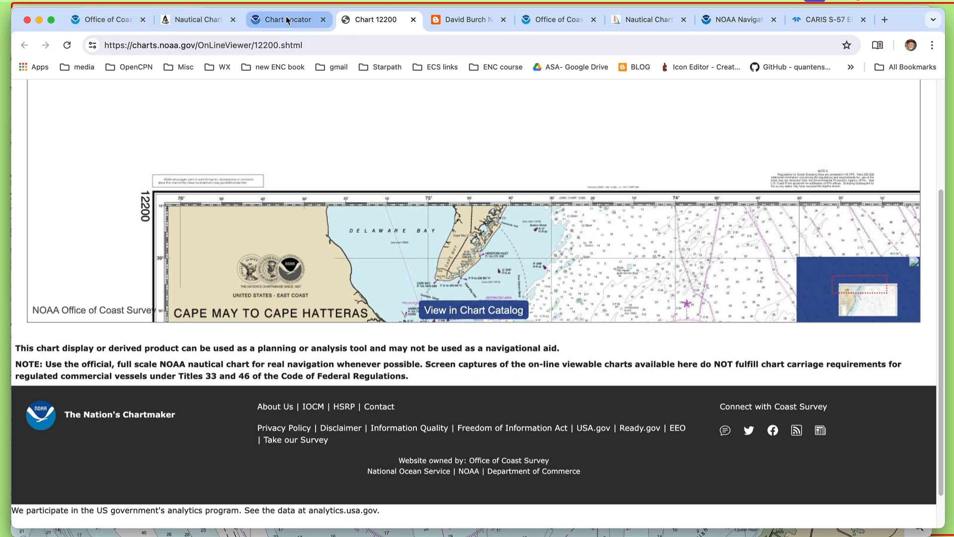
Switch back to the Starpath tab and search the discontinued charts list for 12304.
{"action": "left_click", "coordinate": [196, 19]}
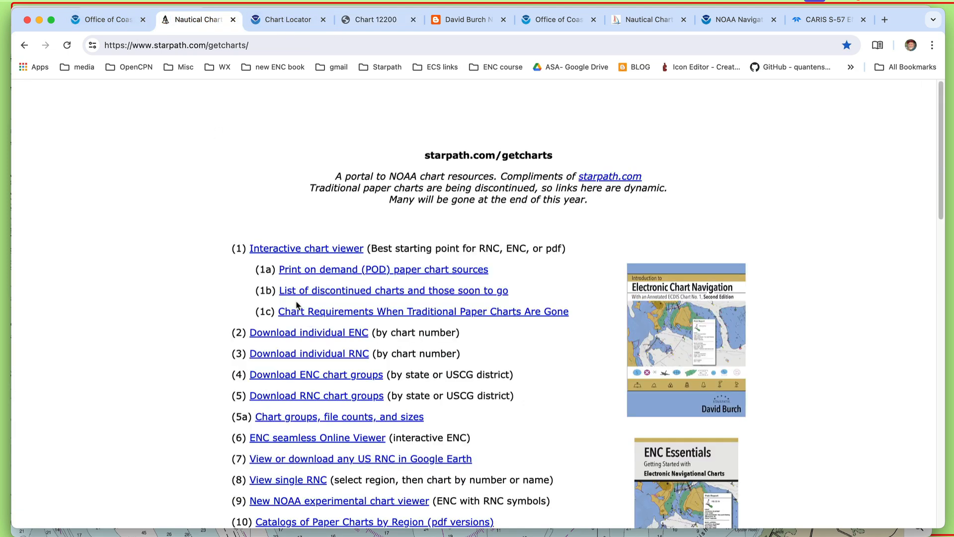
{"action": "mouse_move", "coordinate": [357, 296]}
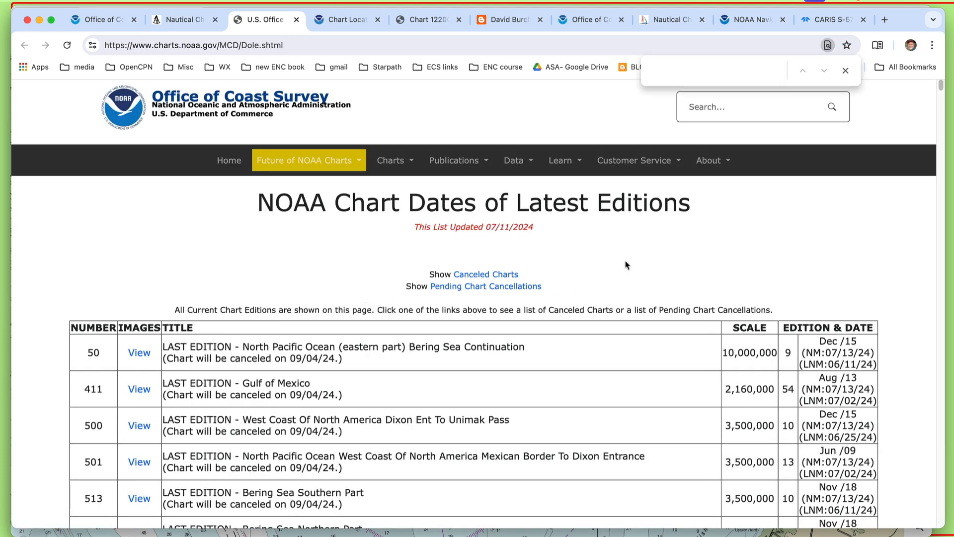
{"action": "mouse_move", "coordinate": [710, 58]}
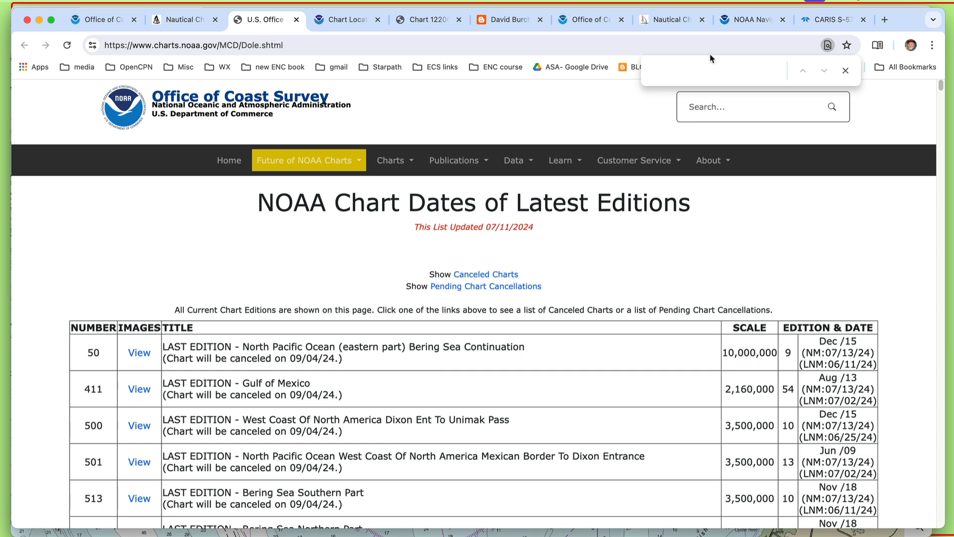
{"action": "mouse_move", "coordinate": [533, 420]}
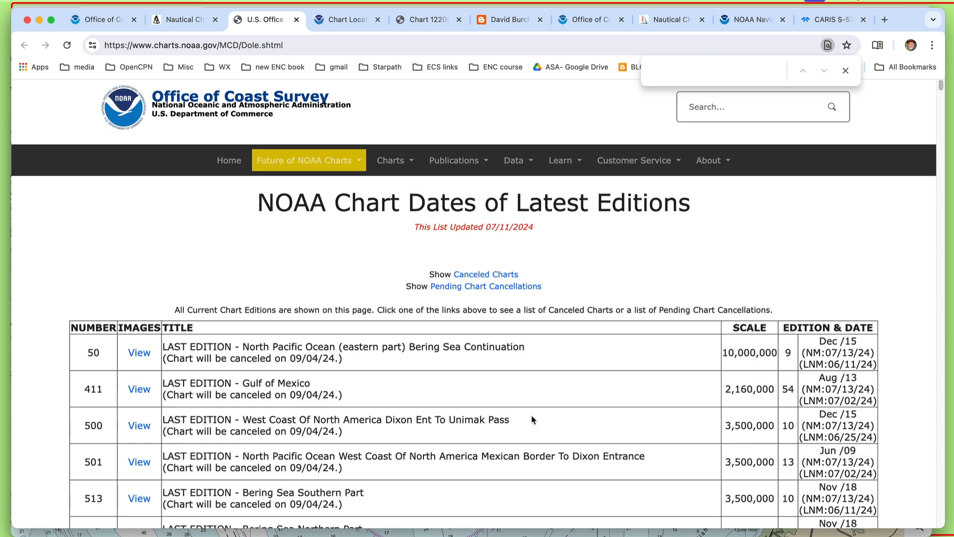
{"action": "type", "text": "12304"}
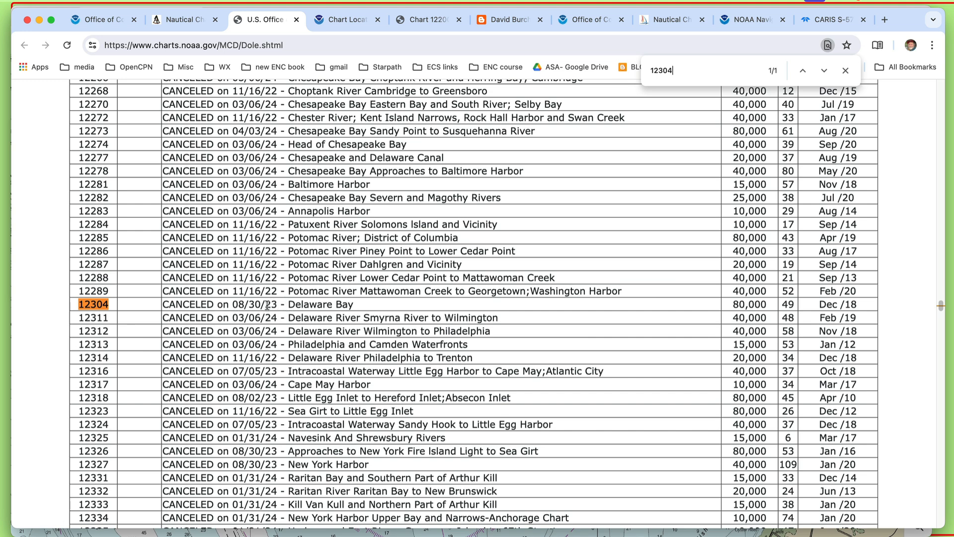
{"action": "mouse_move", "coordinate": [374, 315]}
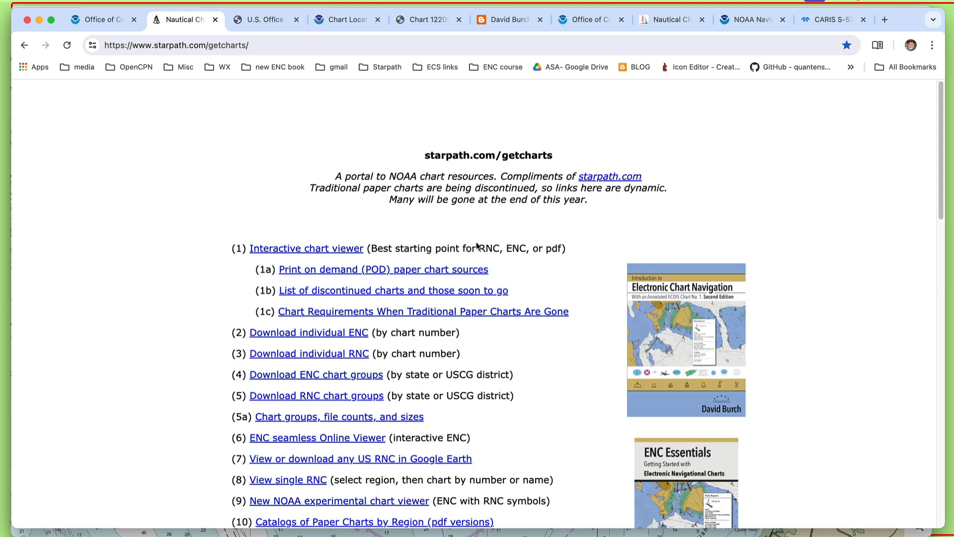
{"action": "mouse_move", "coordinate": [569, 307]}
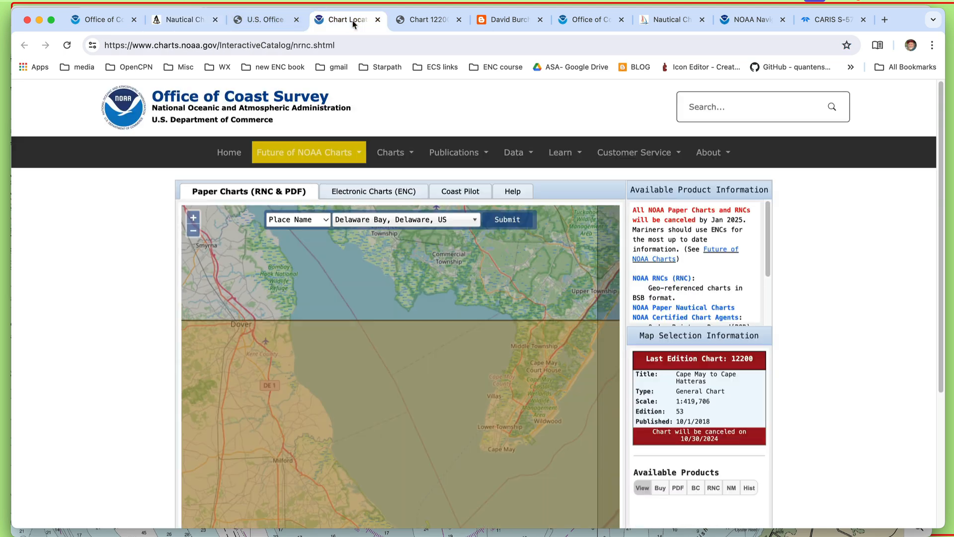
{"action": "mouse_move", "coordinate": [744, 248]}
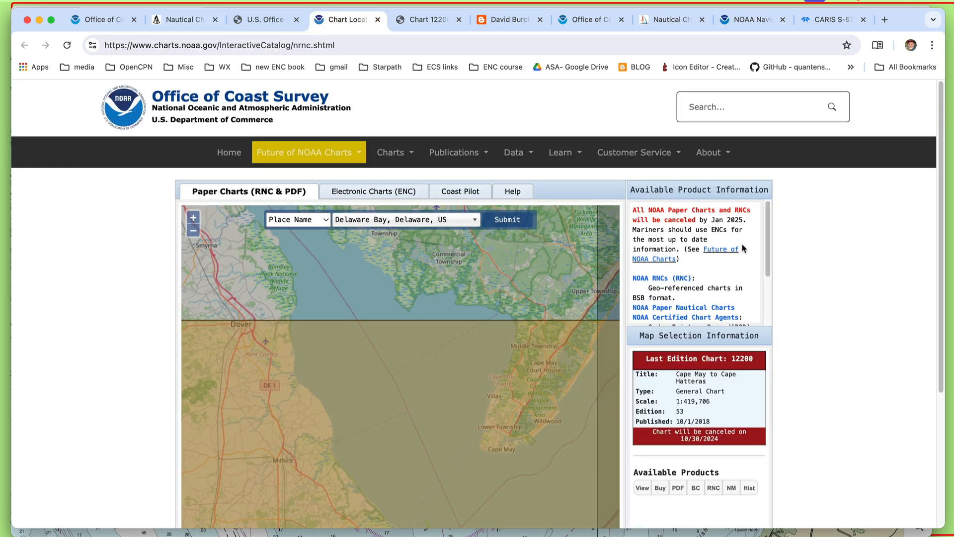
Scroll the Available Product Information panel down to Goto Historical Charts.
{"action": "scroll", "scroll_direction": "down", "scroll_amount": 3}
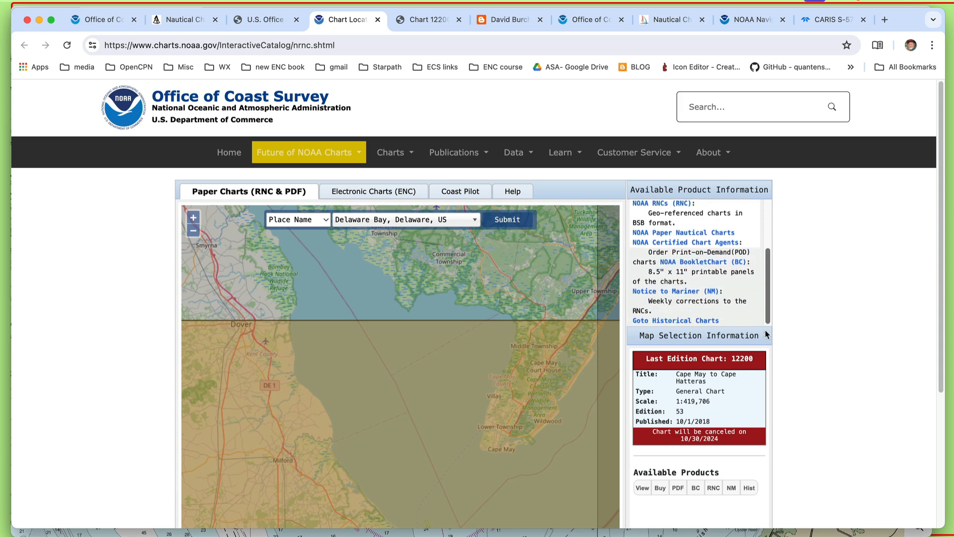
{"action": "mouse_move", "coordinate": [762, 345]}
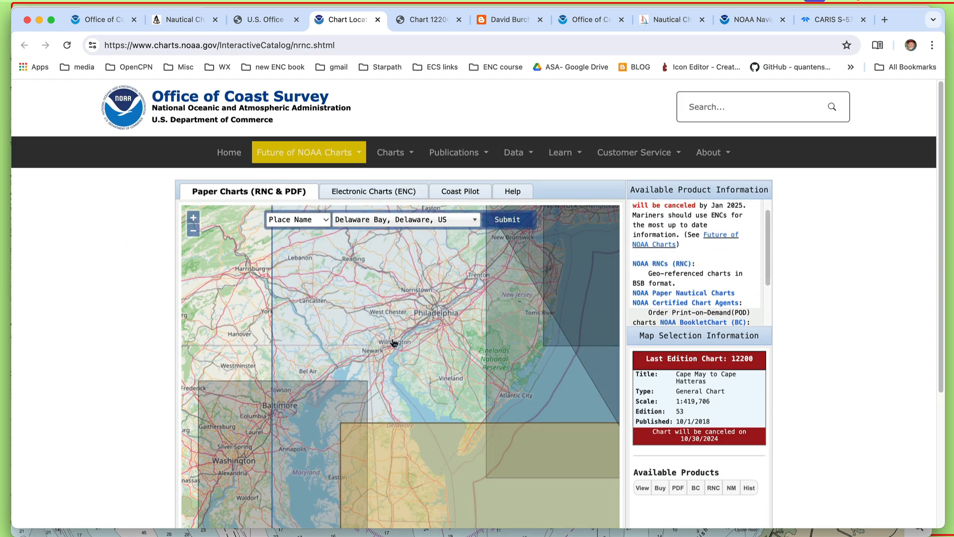
{"action": "scroll", "scroll_direction": "down", "scroll_amount": 3}
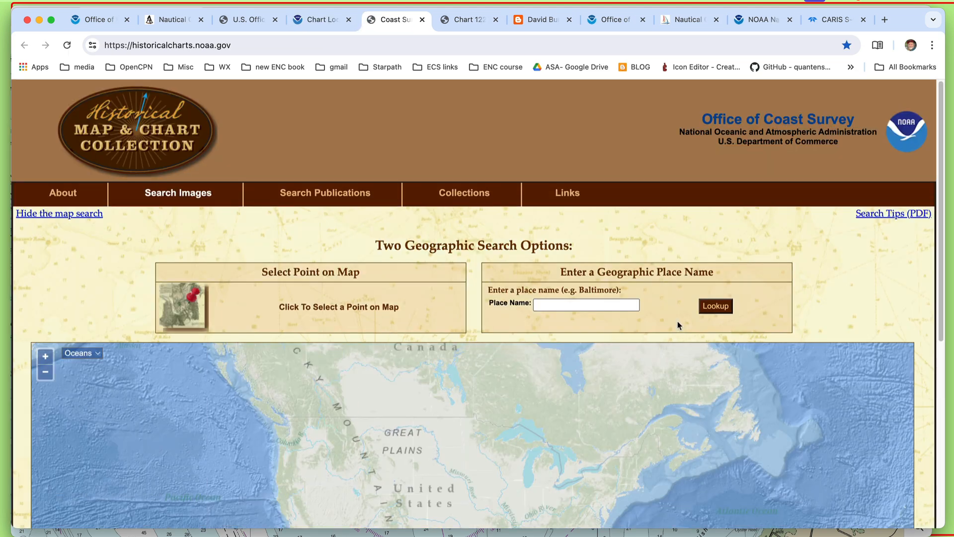
Search 'delaware bay', pick Delaware Bay, DE, and list the 12304 chart editions.
{"action": "scroll", "scroll_direction": "down", "scroll_amount": 3}
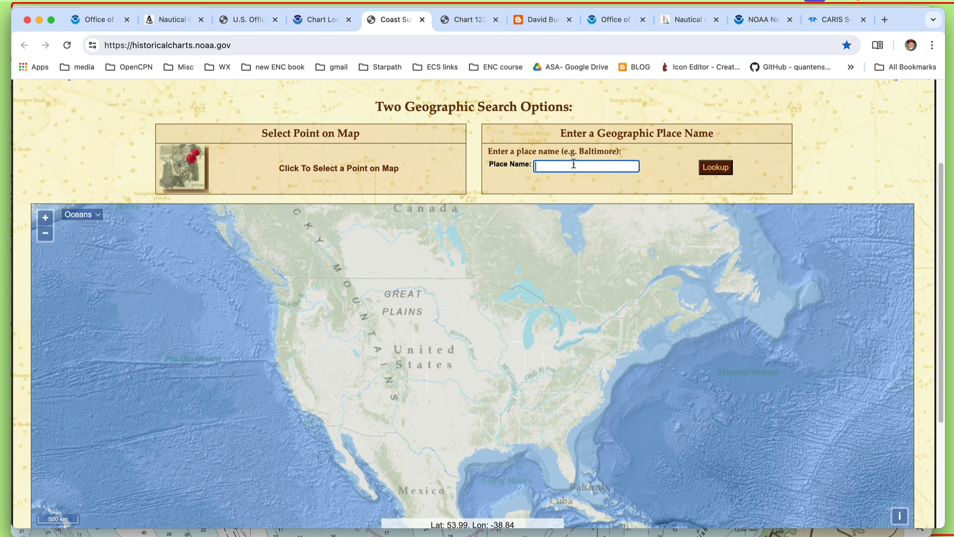
{"action": "type", "text": "delaware"}
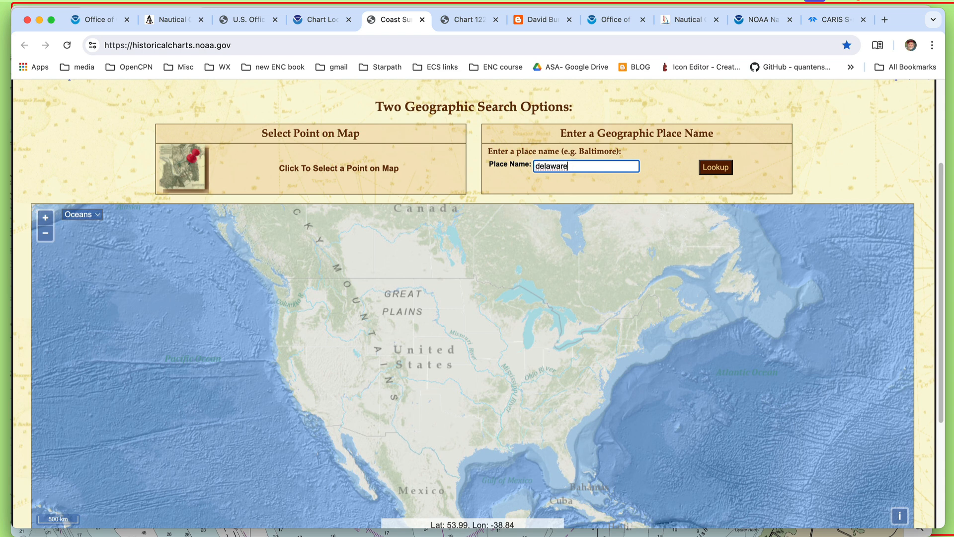
{"action": "type", "text": "bay"}
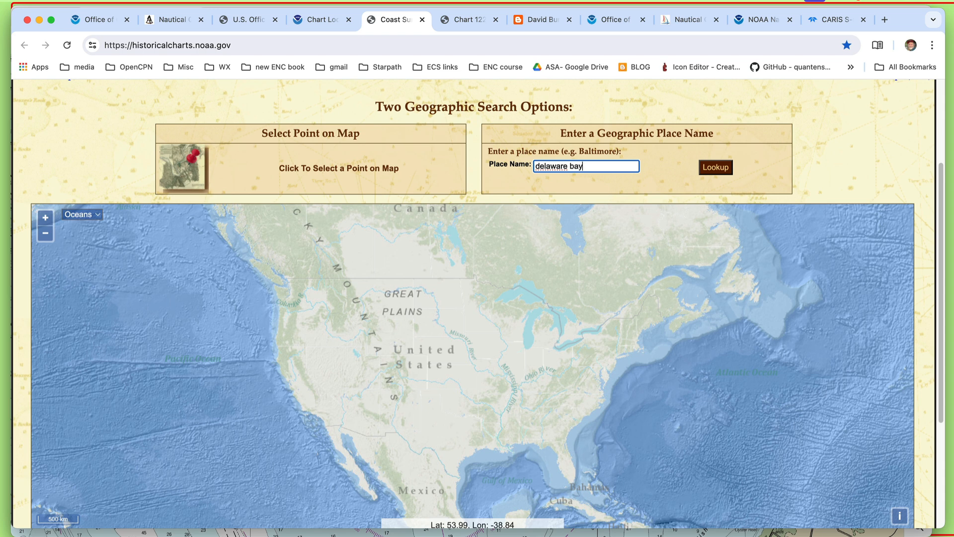
{"action": "mouse_move", "coordinate": [691, 170]}
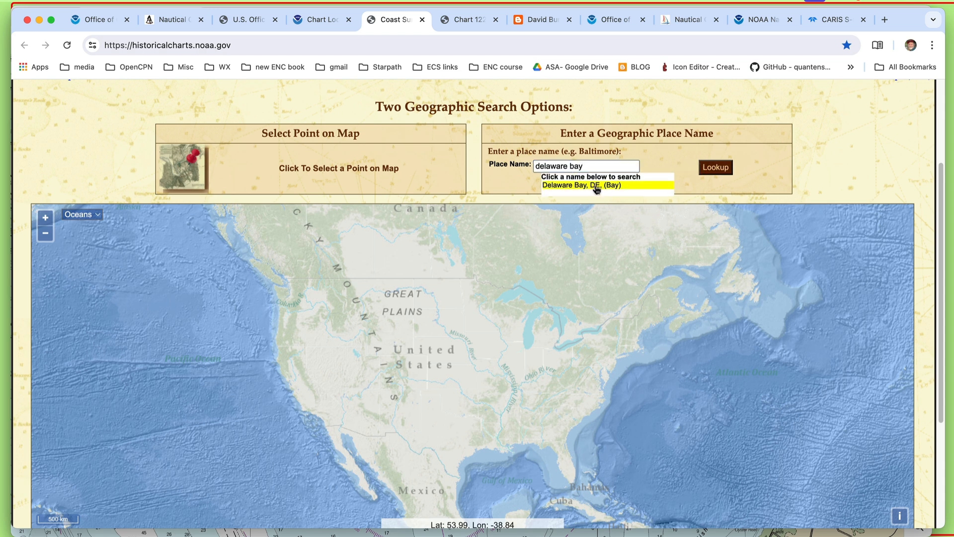
{"action": "left_click", "coordinate": [578, 185]}
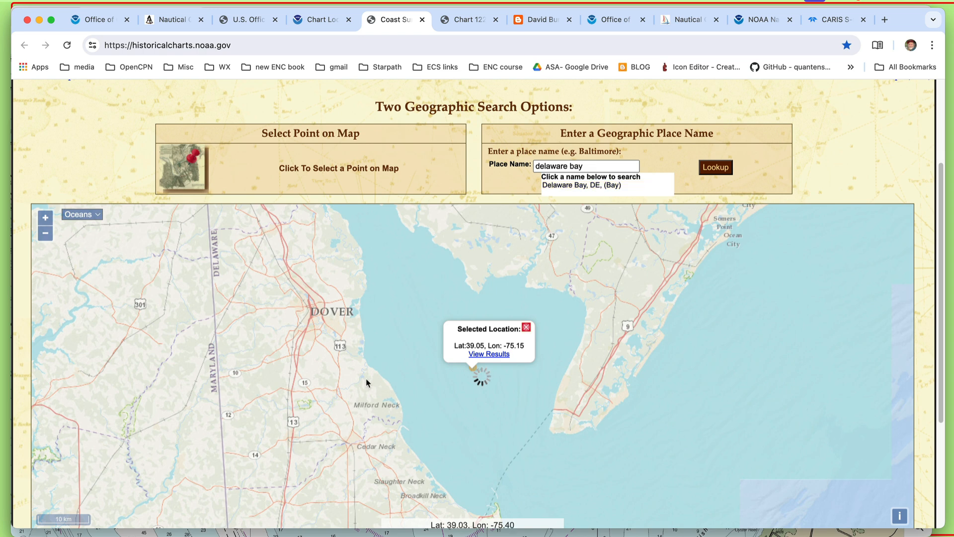
{"action": "mouse_move", "coordinate": [494, 359]}
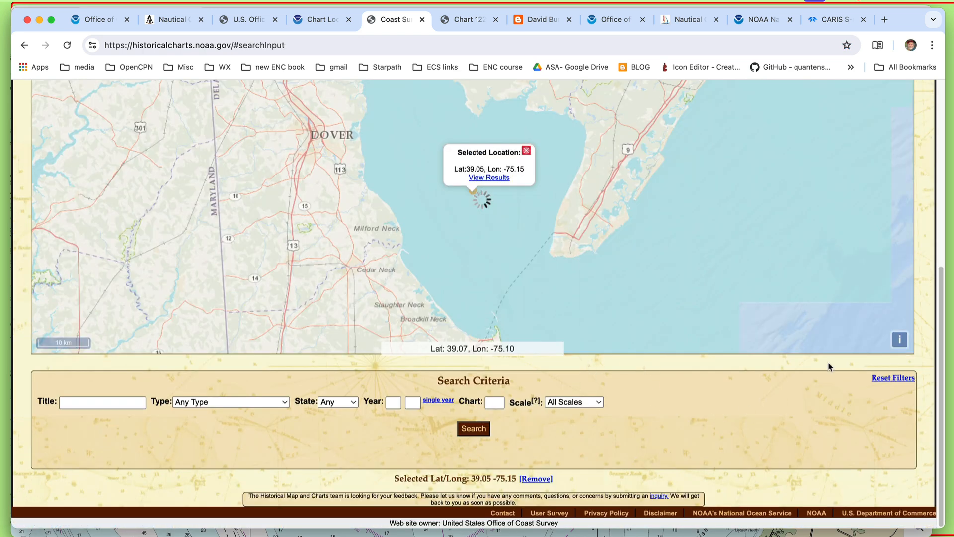
{"action": "mouse_move", "coordinate": [577, 341]}
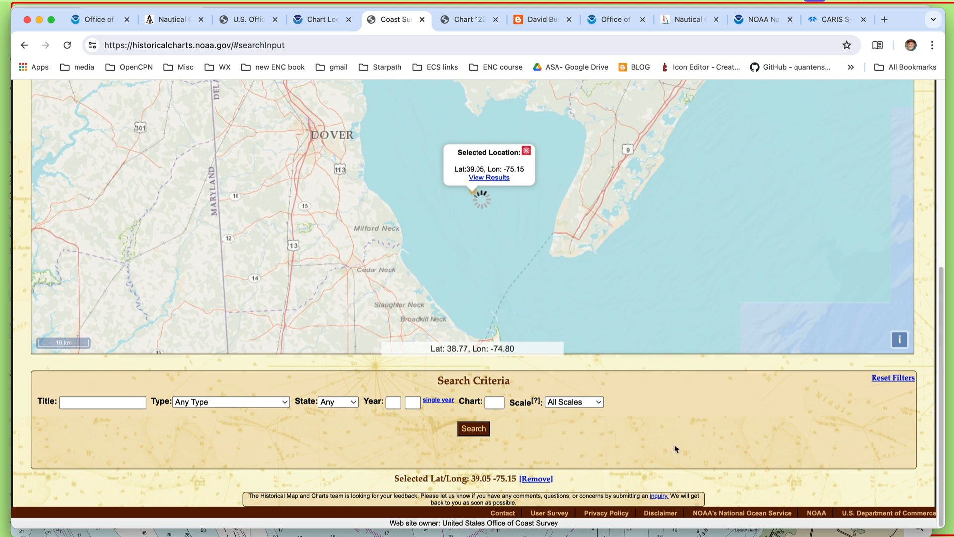
{"action": "left_click", "coordinate": [488, 178]}
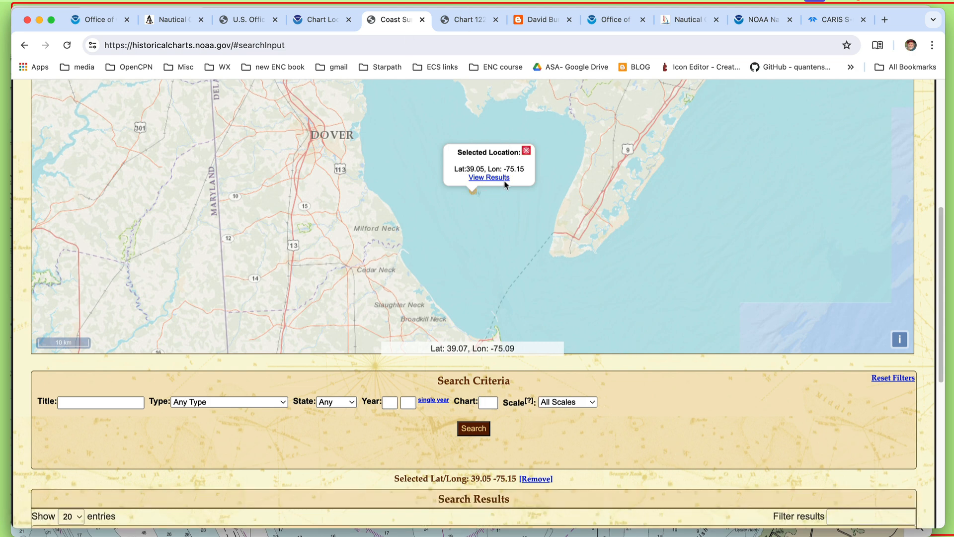
{"action": "mouse_move", "coordinate": [768, 339]}
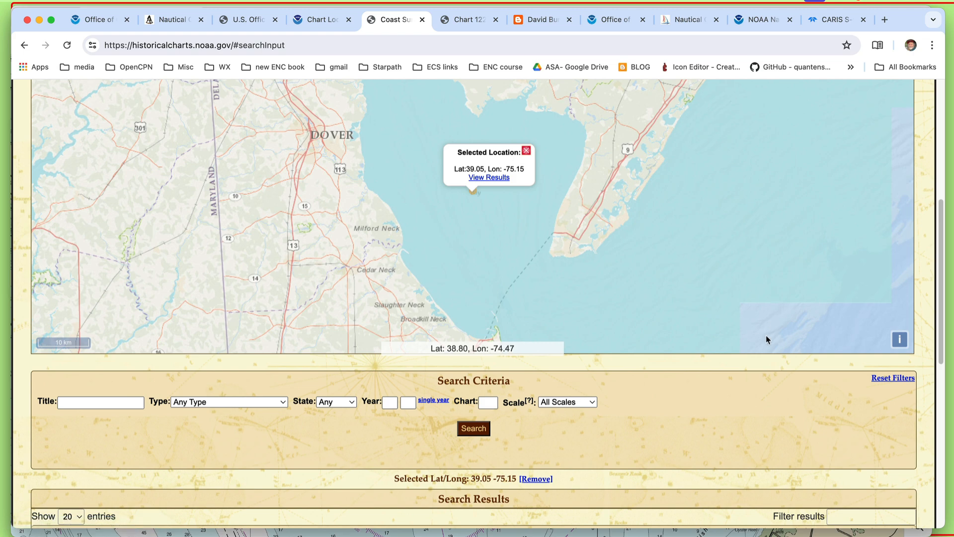
{"action": "scroll", "scroll_direction": "down", "scroll_amount": 3}
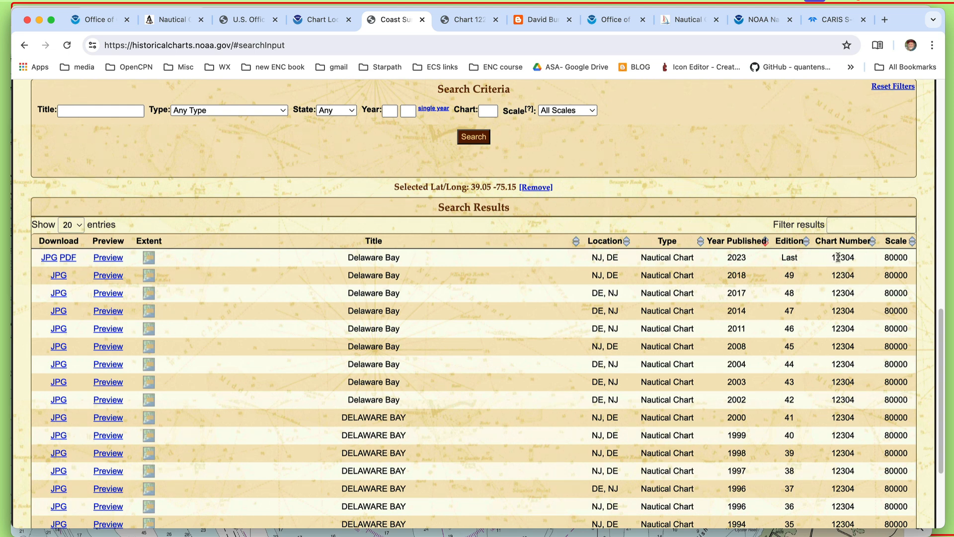
{"action": "mouse_move", "coordinate": [344, 249]}
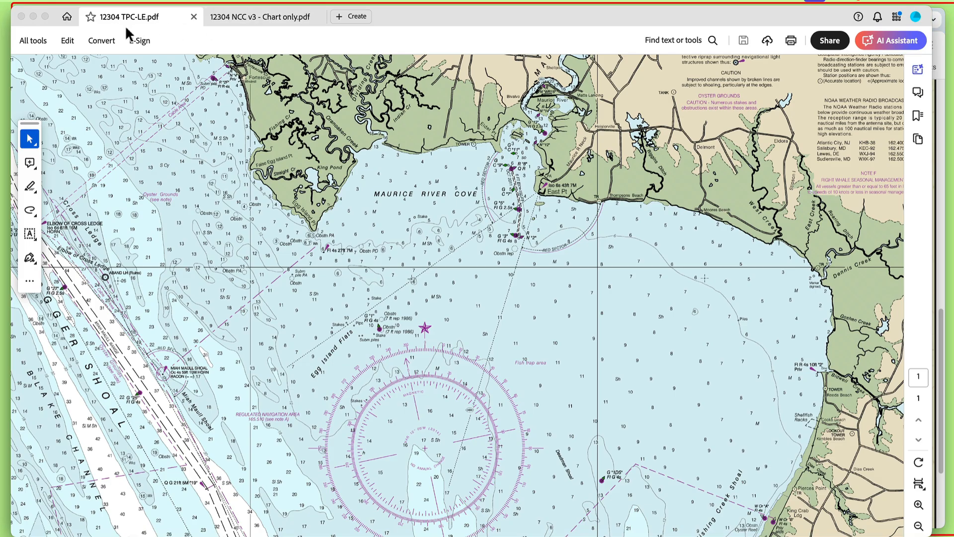
{"action": "mouse_move", "coordinate": [133, 23]}
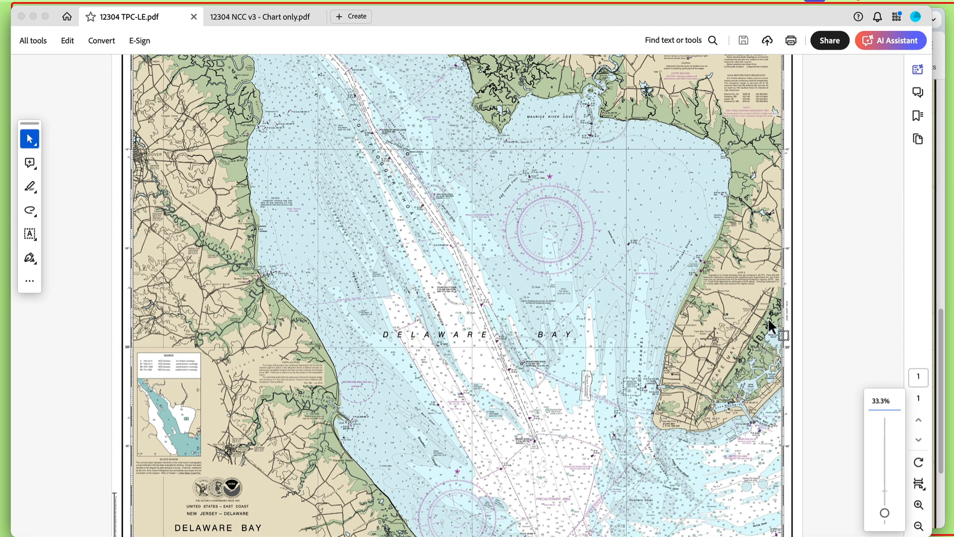
Scroll through the 12304 TPC-LE.pdf chart from top to bottom.
{"action": "scroll", "scroll_direction": "down", "scroll_amount": 3}
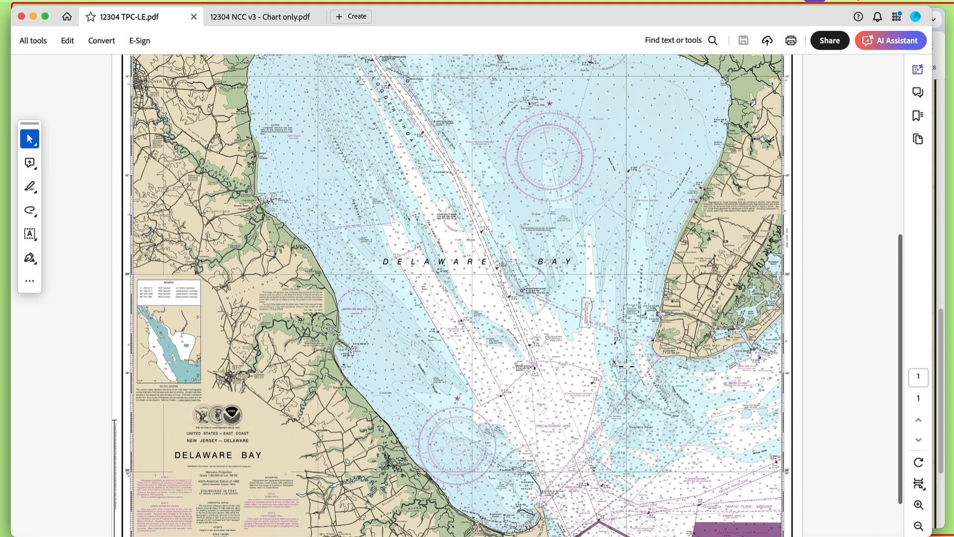
{"action": "scroll", "scroll_direction": "up", "scroll_amount": 3}
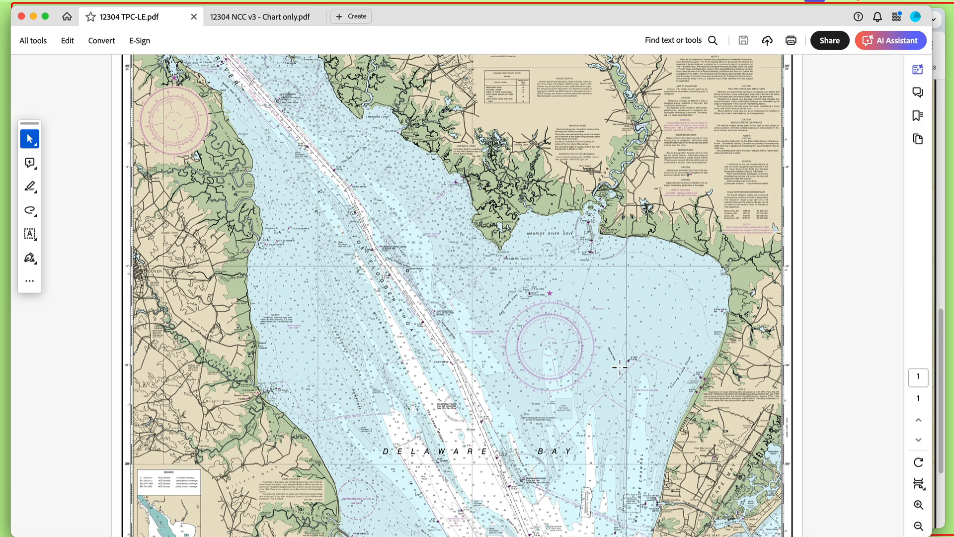
{"action": "mouse_move", "coordinate": [506, 402]}
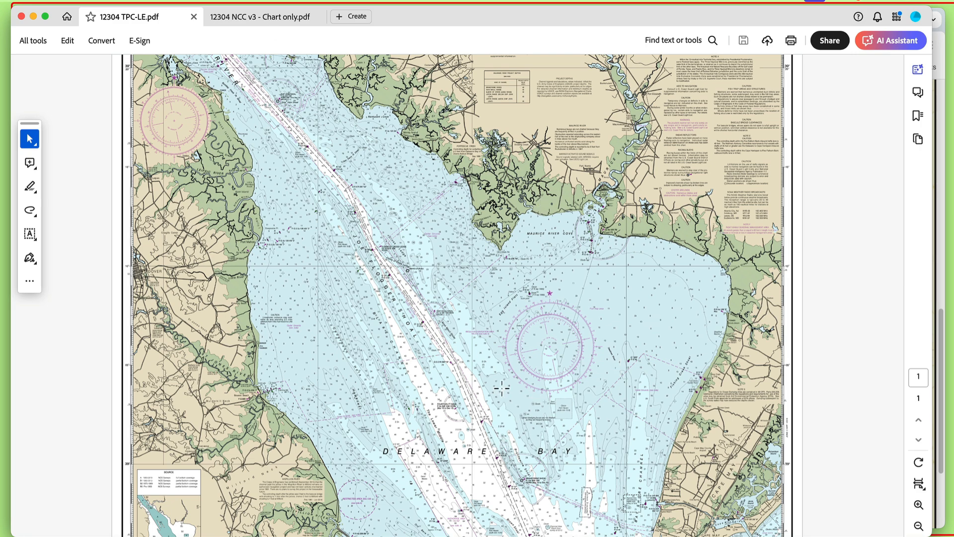
{"action": "scroll", "scroll_direction": "down", "scroll_amount": 3}
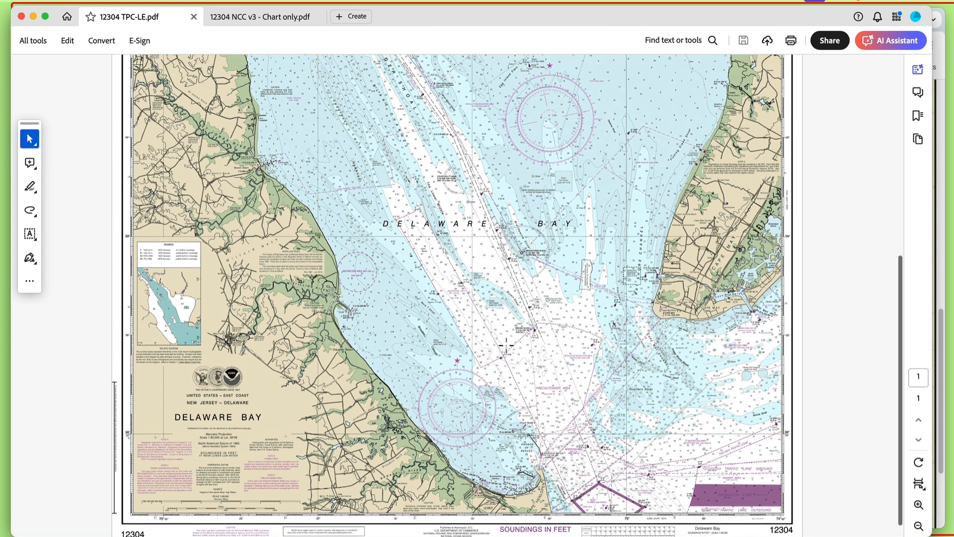
{"action": "mouse_move", "coordinate": [508, 23]}
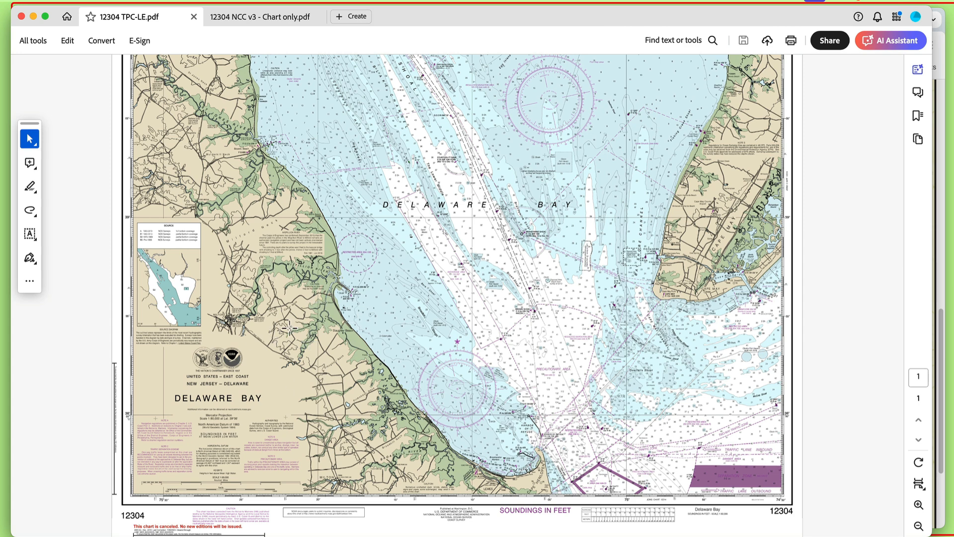
{"action": "mouse_move", "coordinate": [363, 406]}
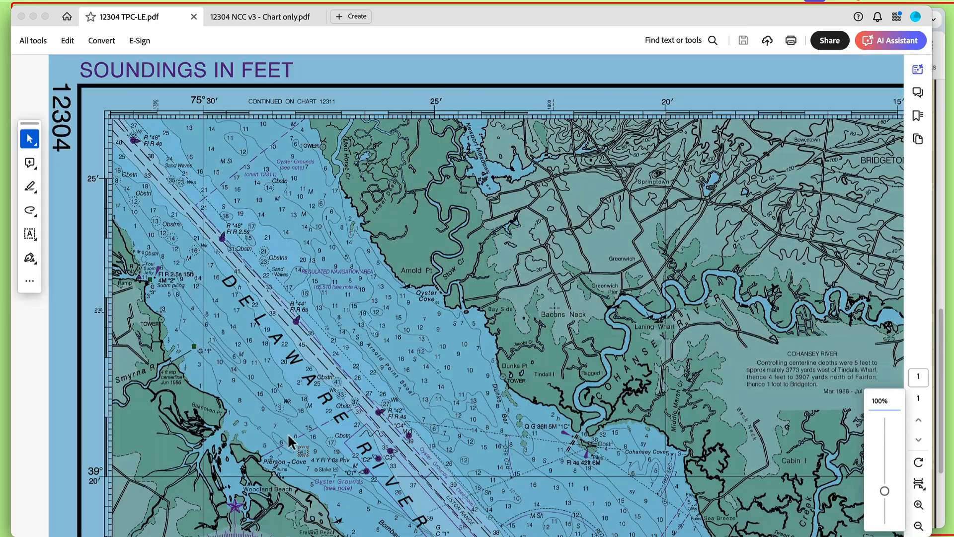
Zoom in to 150% and scroll past Bombay Hook to the canceled-chart margin notes.
{"action": "left_click", "coordinate": [918, 504]}
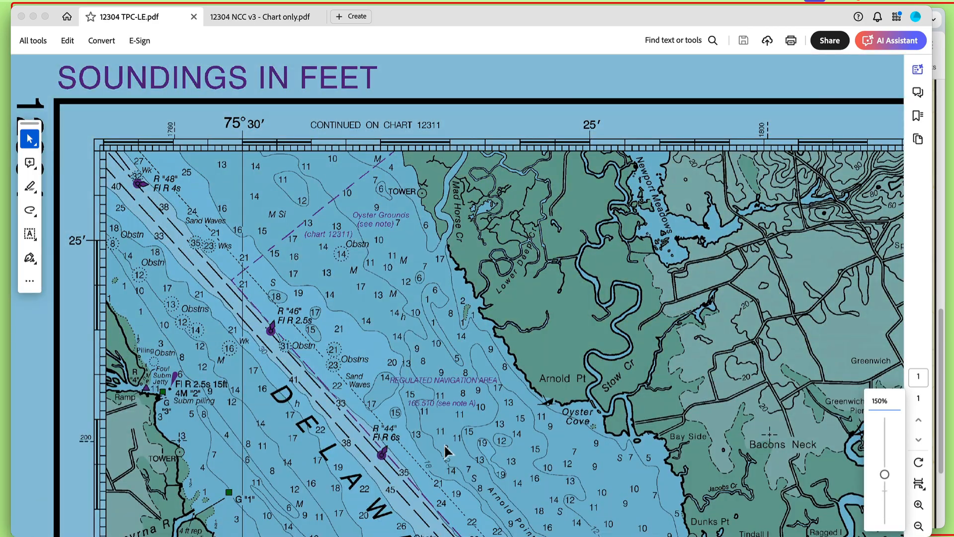
{"action": "scroll", "scroll_direction": "down", "scroll_amount": 3}
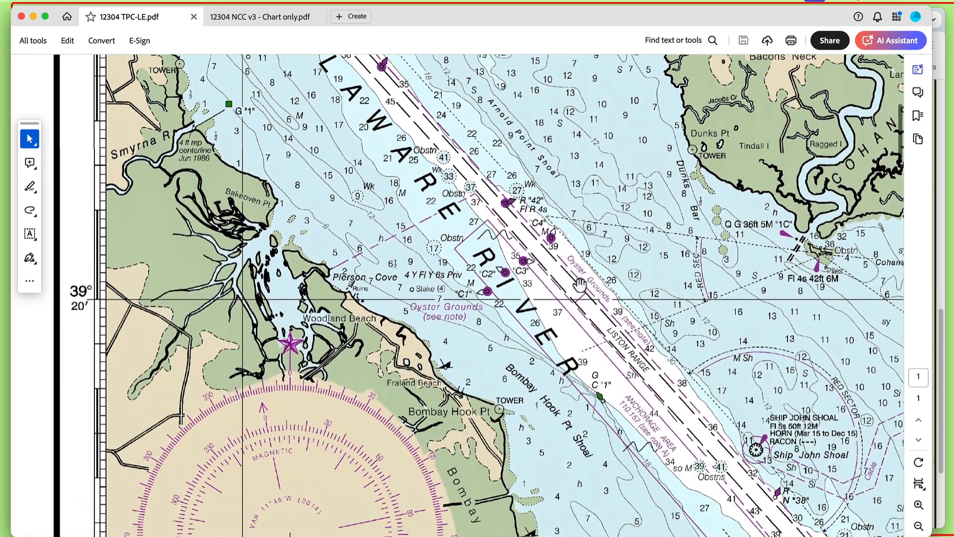
{"action": "scroll", "scroll_direction": "down", "scroll_amount": 3}
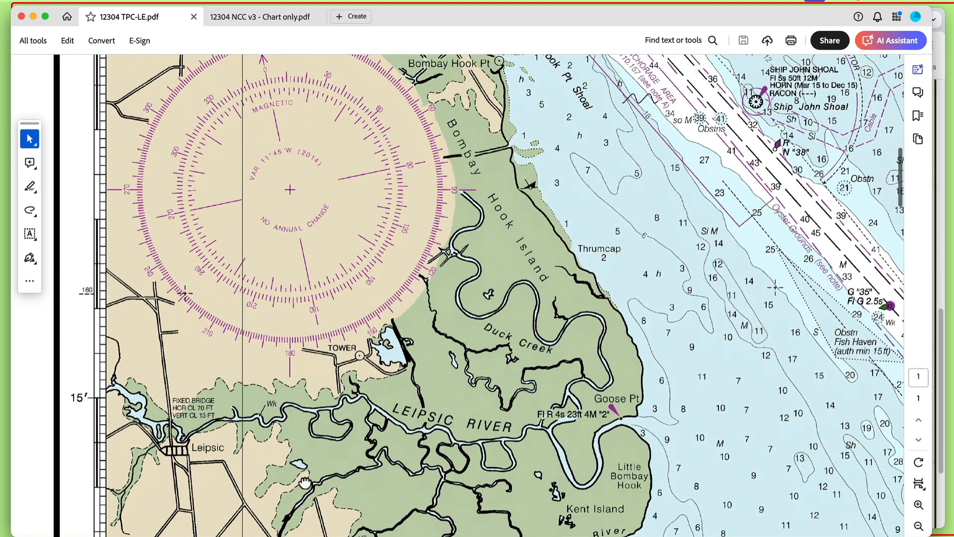
{"action": "scroll", "scroll_direction": "down", "scroll_amount": 3}
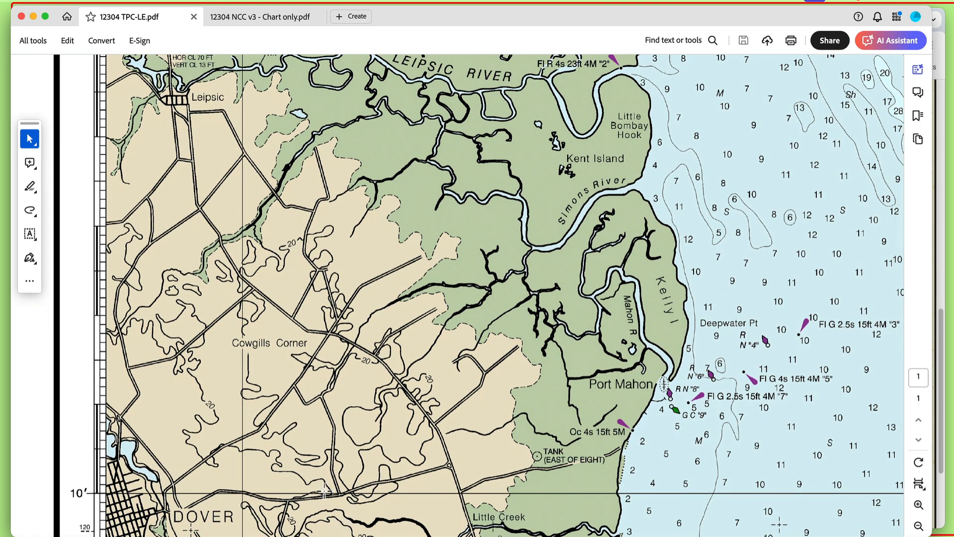
{"action": "scroll", "scroll_direction": "down", "scroll_amount": 3}
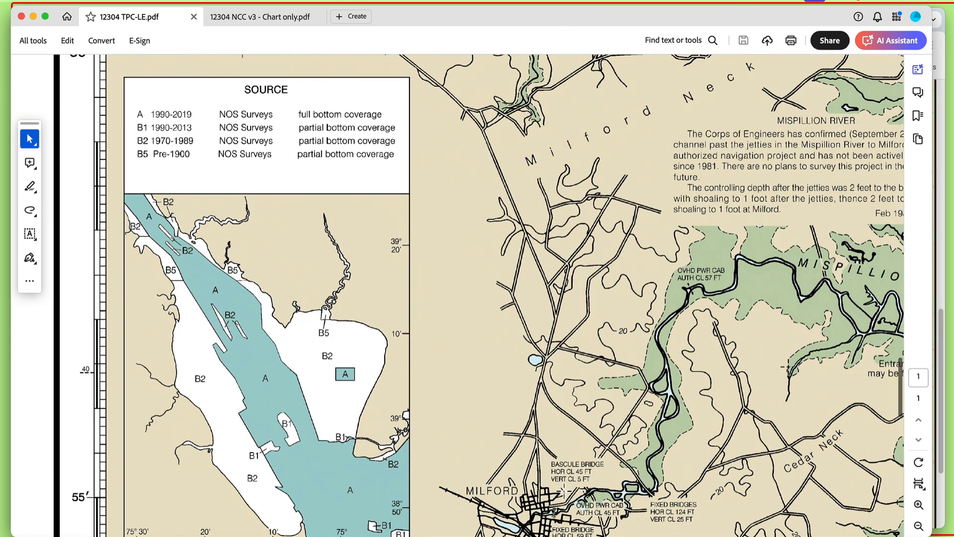
{"action": "scroll", "scroll_direction": "down", "scroll_amount": 3}
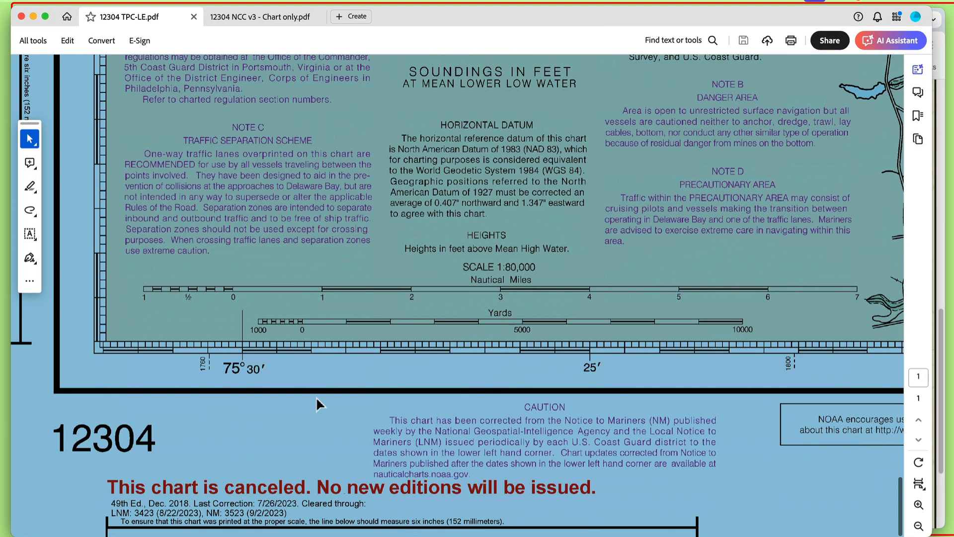
{"action": "mouse_move", "coordinate": [354, 508]}
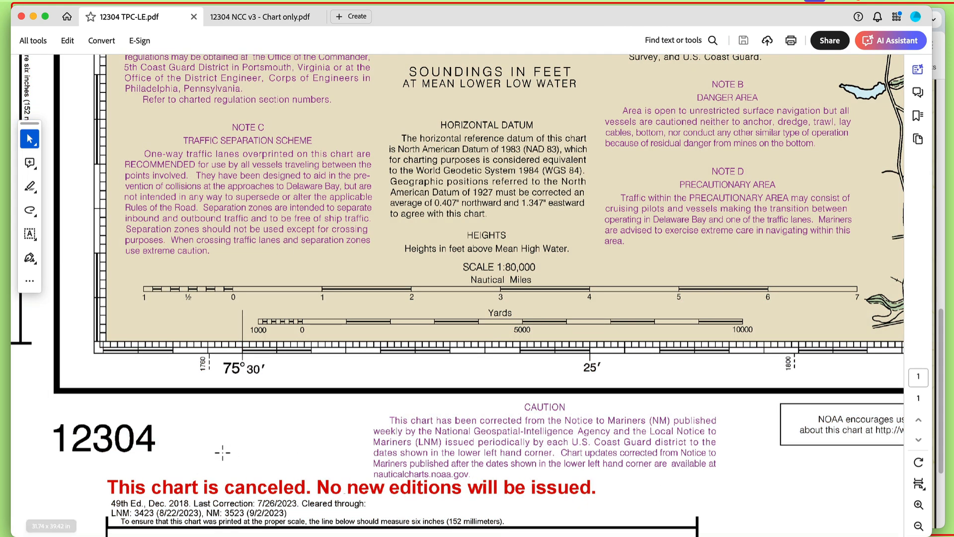
{"action": "mouse_move", "coordinate": [661, 508]}
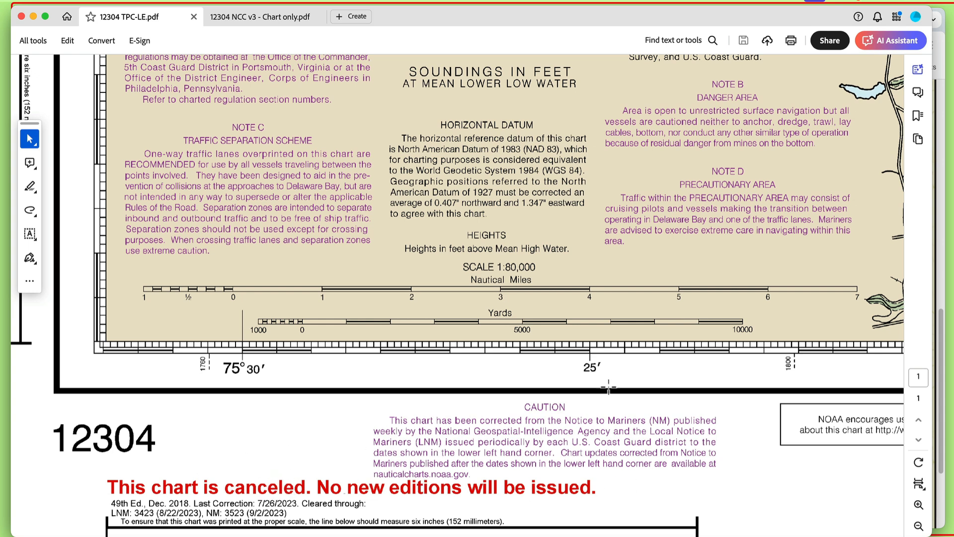
{"action": "mouse_move", "coordinate": [115, 275]}
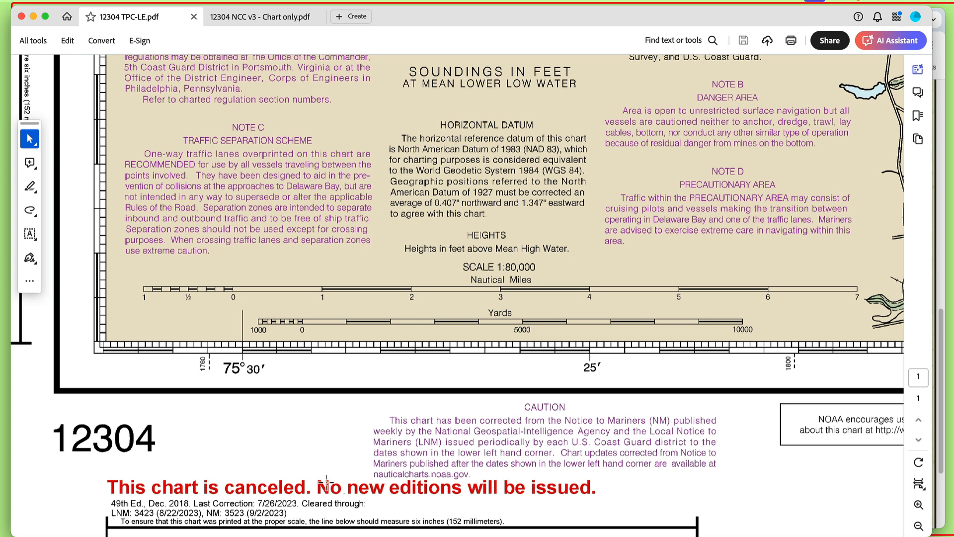
{"action": "mouse_move", "coordinate": [335, 467]}
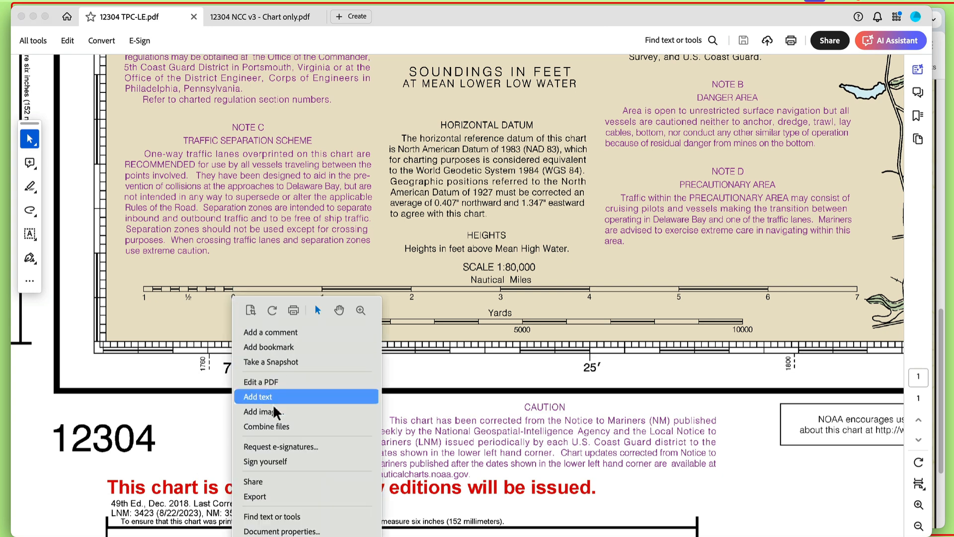
Open Document Properties for the canceled chart 12304 PDF from the page's context menu.
{"action": "left_click", "coordinate": [282, 531]}
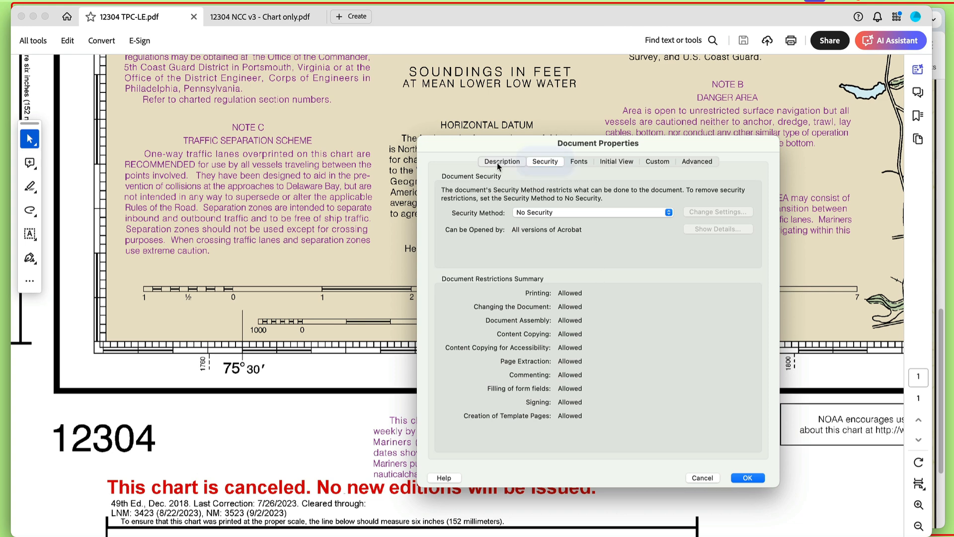
View the Description tab showing 31.74 x 39.42 in page size and 5.94 MB file size.
{"action": "left_click", "coordinate": [502, 161]}
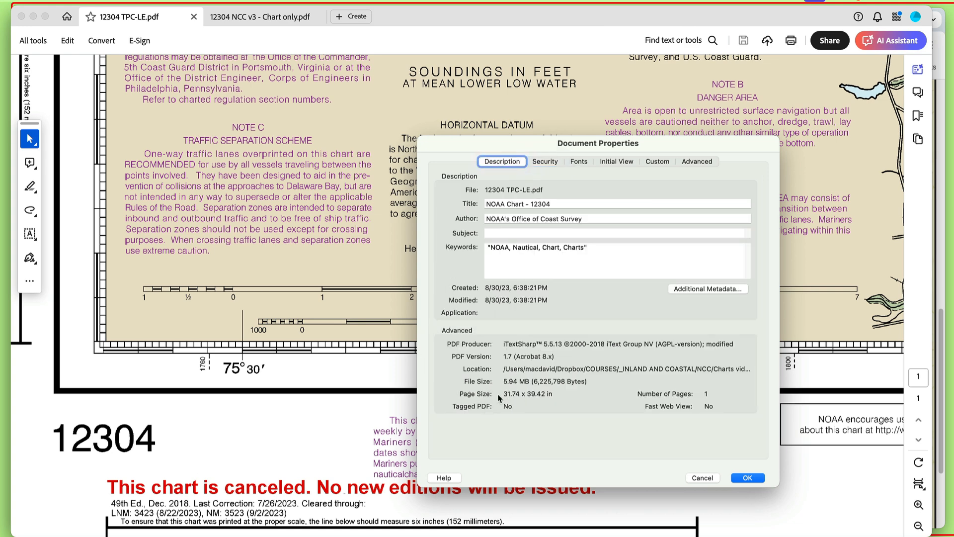
{"action": "mouse_move", "coordinate": [542, 413]}
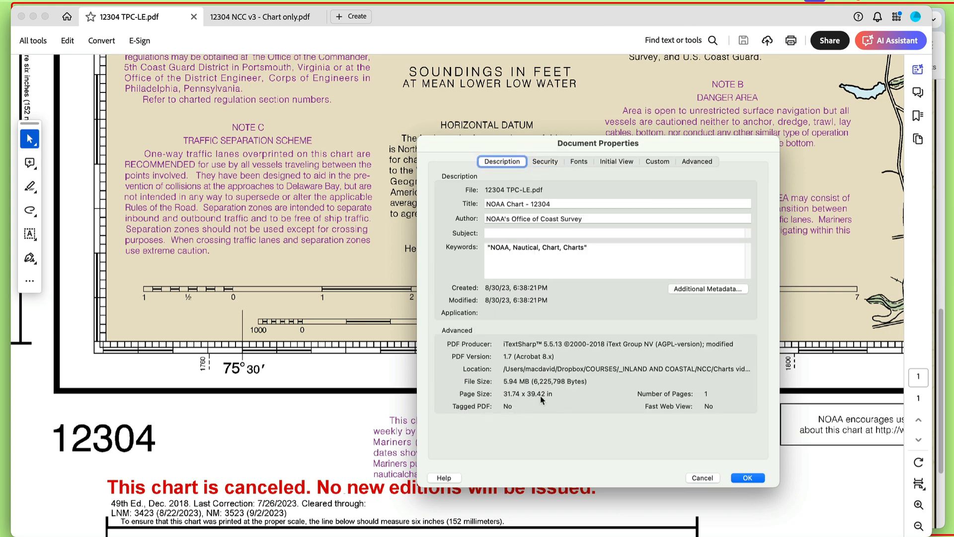
{"action": "mouse_move", "coordinate": [562, 402]}
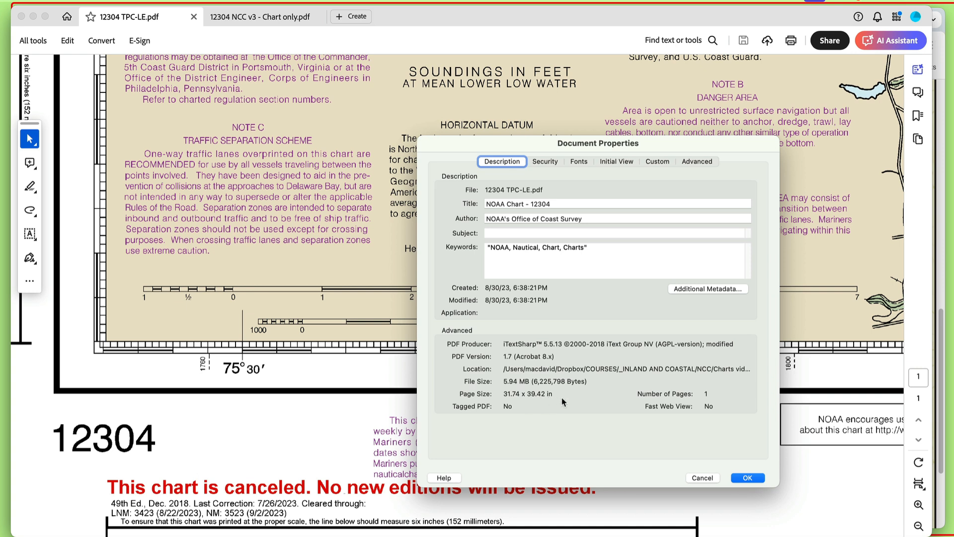
{"action": "mouse_move", "coordinate": [541, 409]}
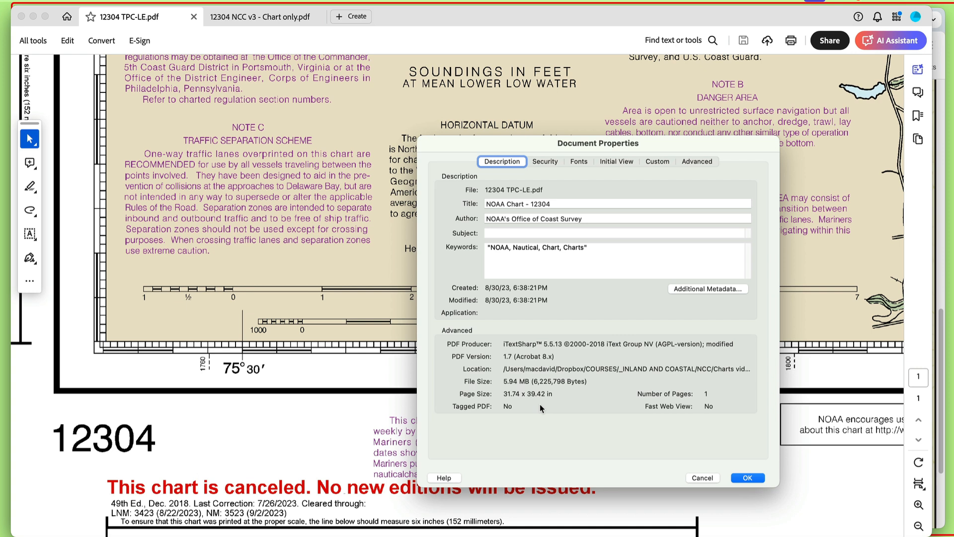
{"action": "mouse_move", "coordinate": [647, 291]}
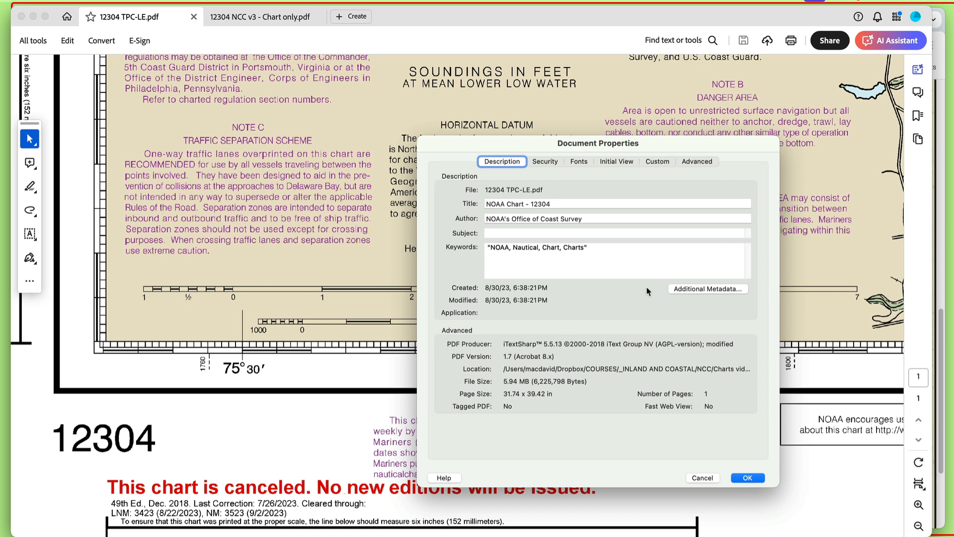
{"action": "mouse_move", "coordinate": [554, 461]}
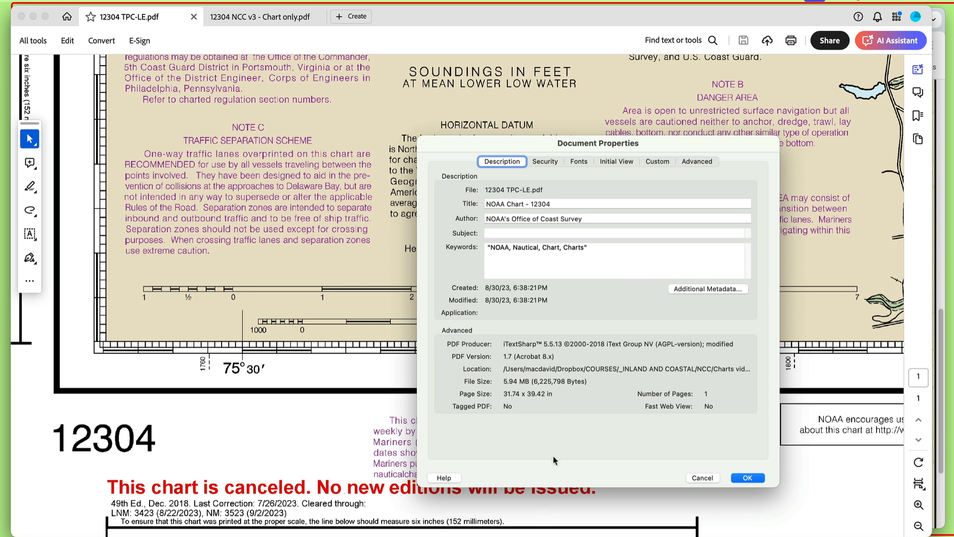
{"action": "mouse_move", "coordinate": [599, 404]}
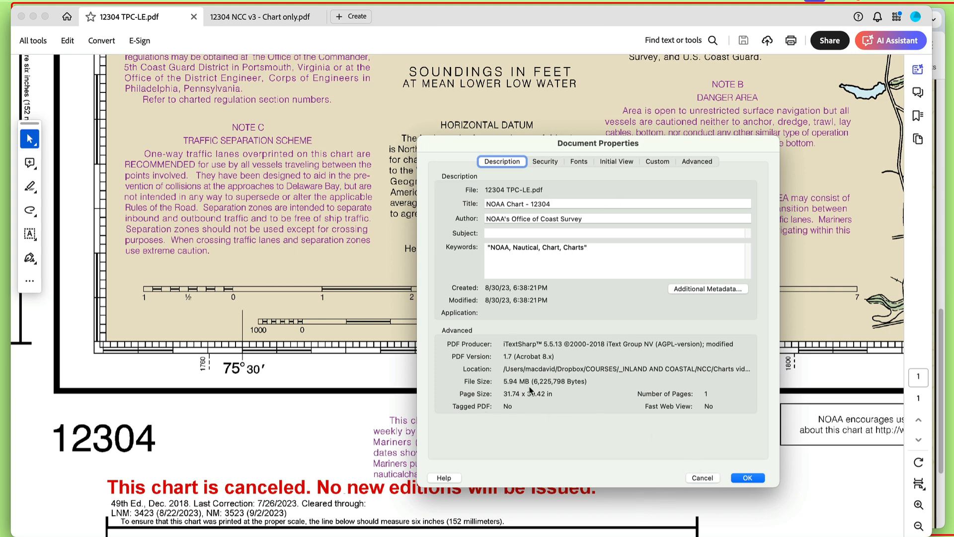
Cancel Document Properties and switch to the '12304 NCC v3 - Chart only.pdf' document.
{"action": "left_click", "coordinate": [748, 477]}
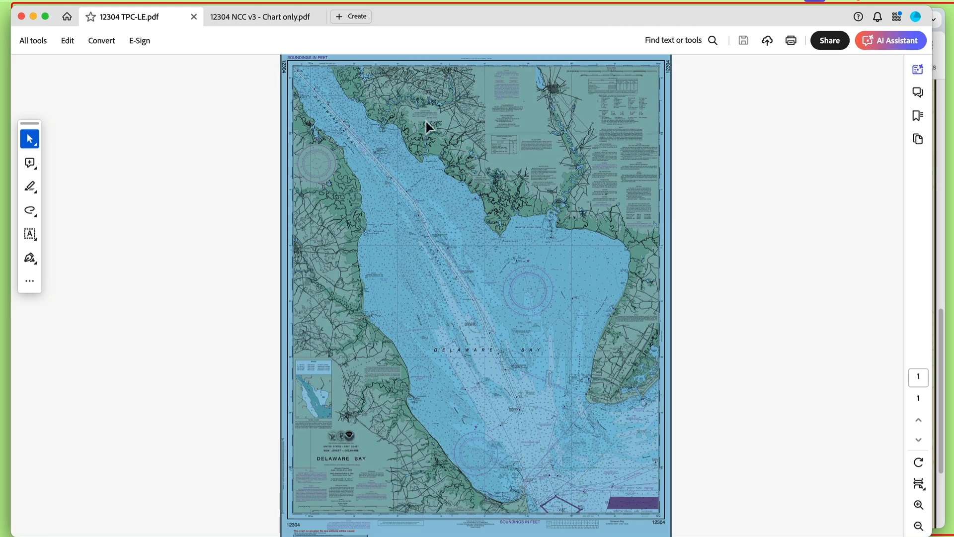
{"action": "left_click", "coordinate": [251, 17]}
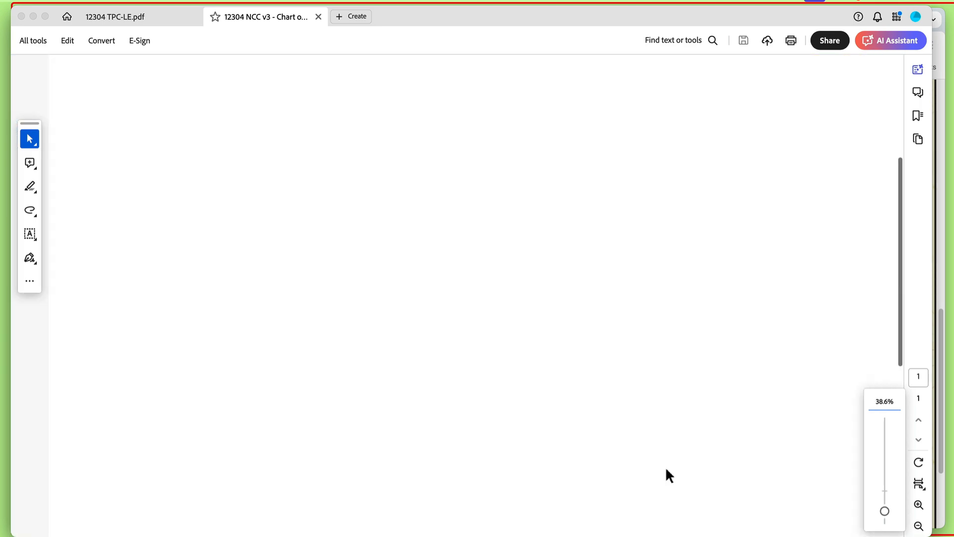
{"action": "left_click", "coordinate": [920, 526]}
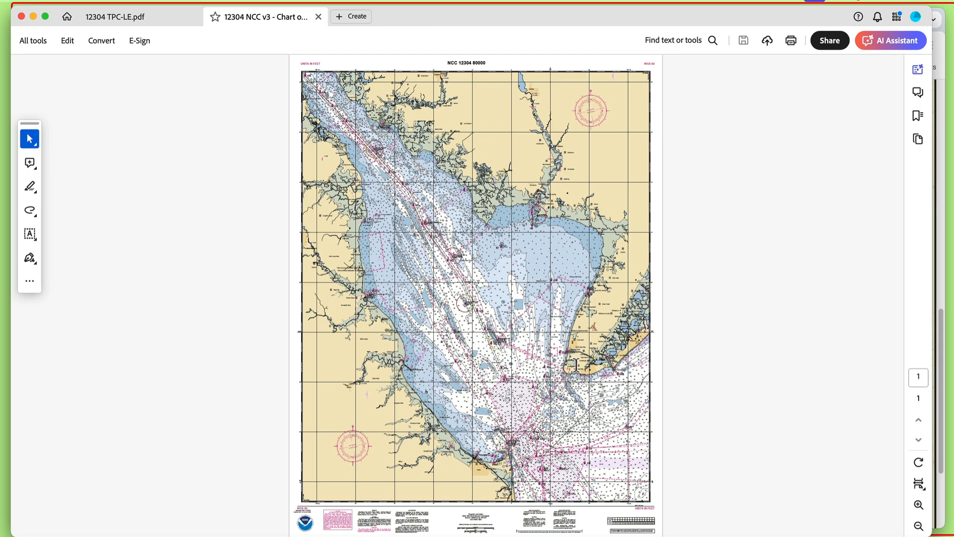
{"action": "mouse_move", "coordinate": [645, 192]}
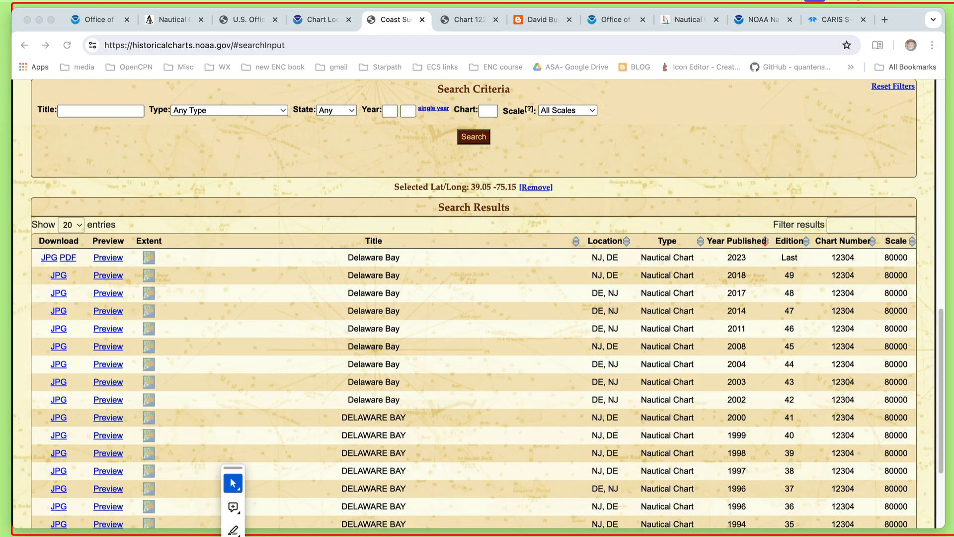
{"action": "mouse_move", "coordinate": [684, 27]}
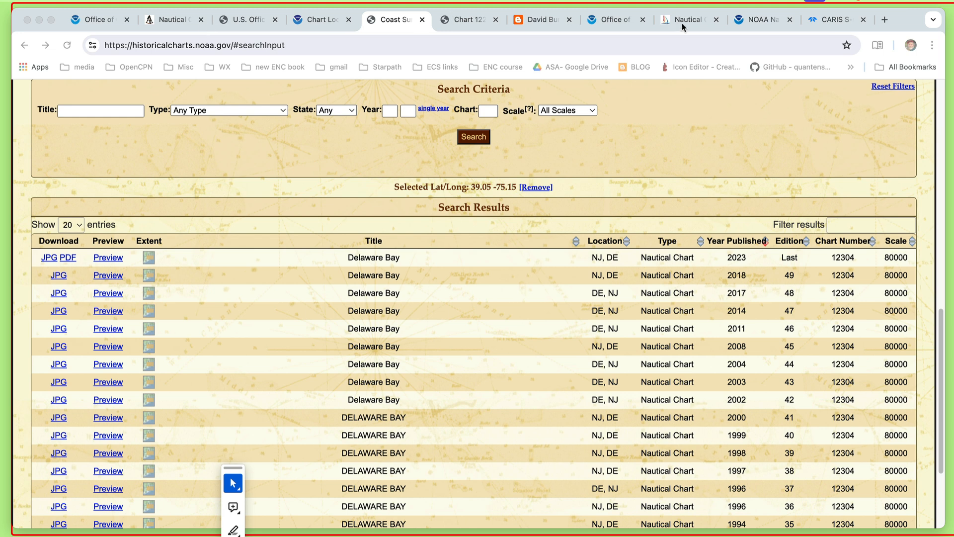
Glance at Nautical Charts Online, then return to the Starpath Get Charts resource list.
{"action": "left_click", "coordinate": [687, 19]}
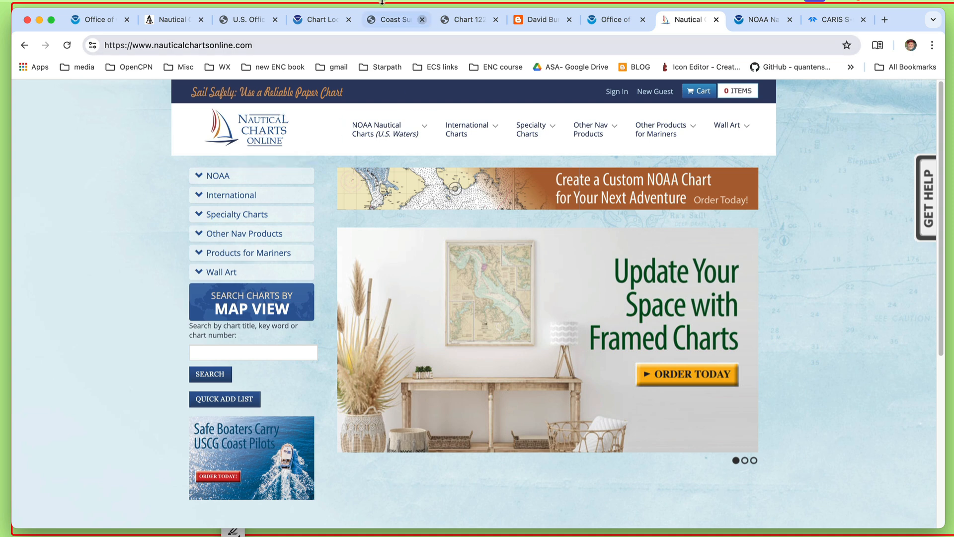
{"action": "mouse_move", "coordinate": [248, 20]}
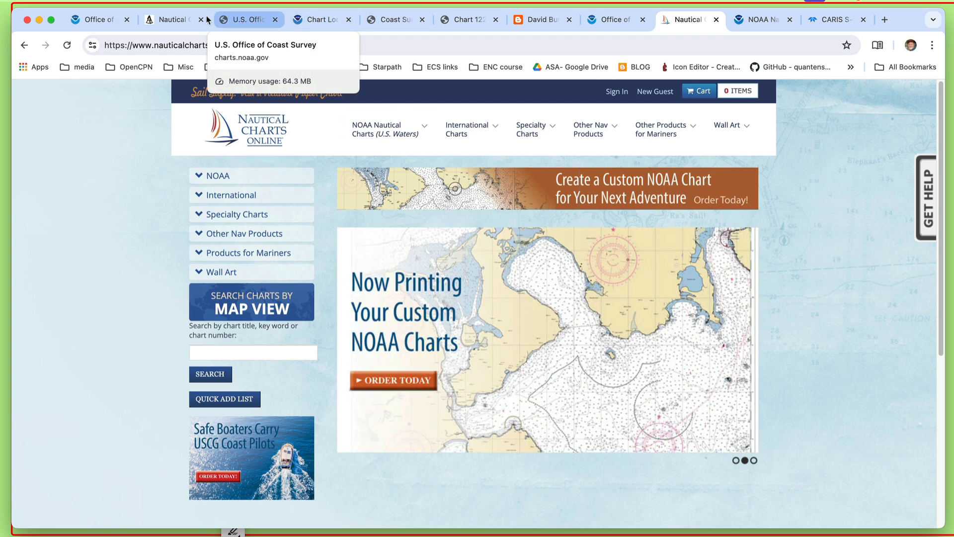
{"action": "left_click", "coordinate": [171, 19]}
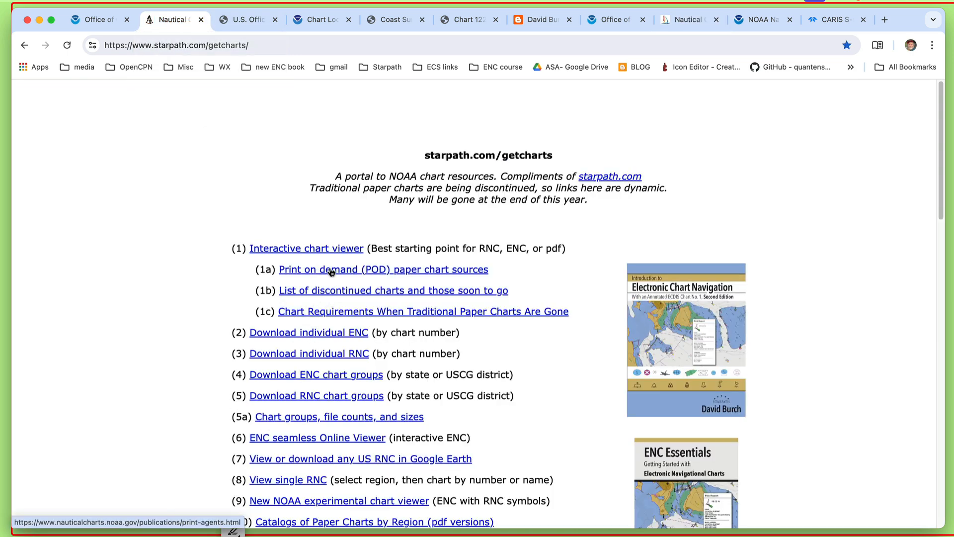
Check OceanGrafix under NCC PDF printing providers, then return to Nautical Charts Online.
{"action": "left_click", "coordinate": [384, 269]}
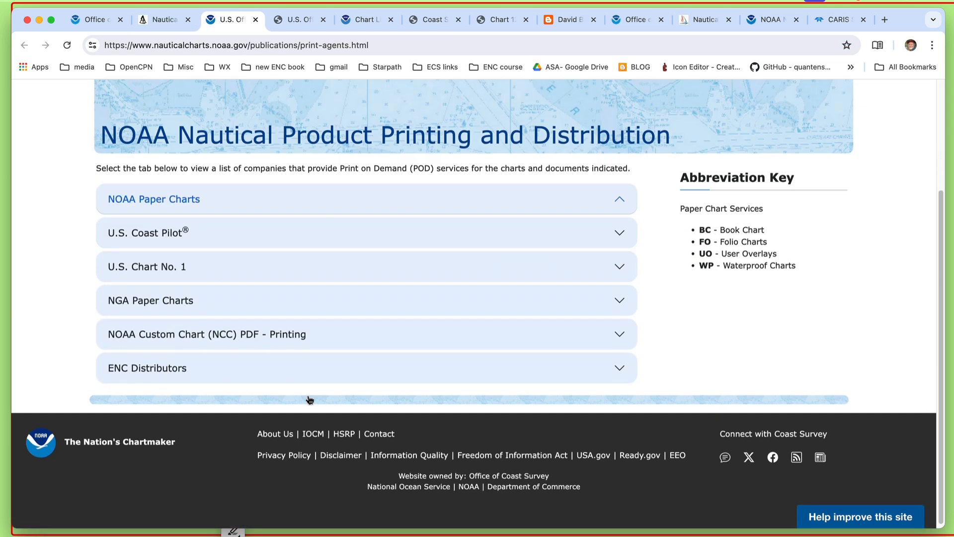
{"action": "mouse_move", "coordinate": [137, 336]}
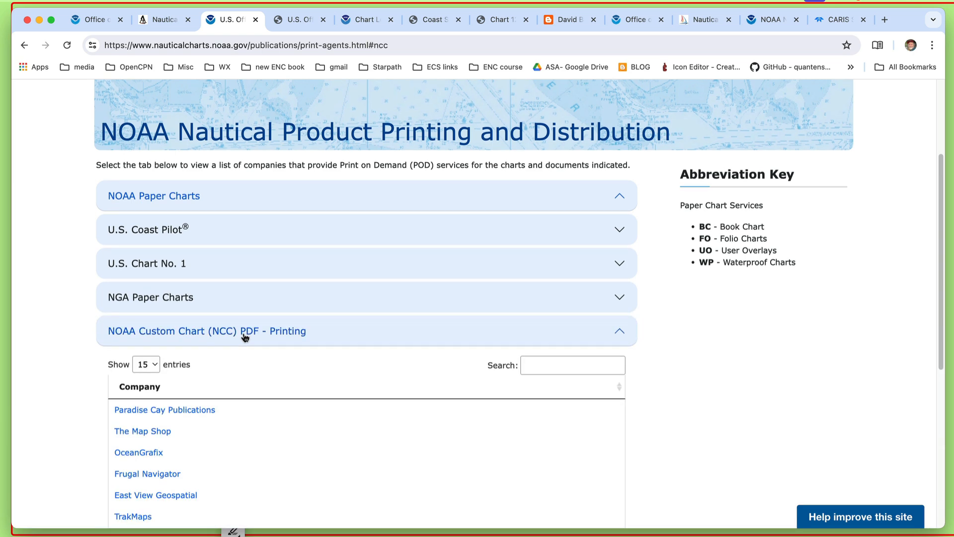
{"action": "scroll", "scroll_direction": "down", "scroll_amount": 3}
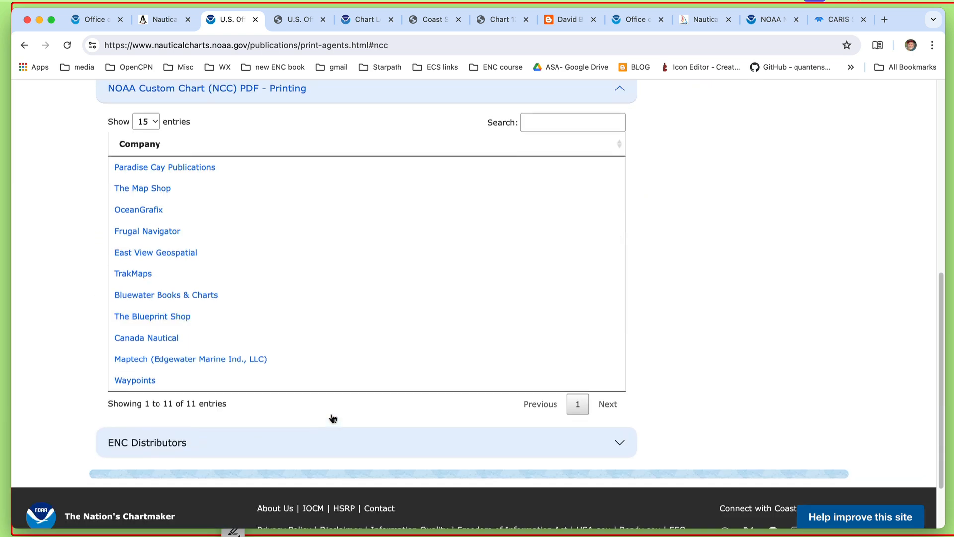
{"action": "mouse_move", "coordinate": [153, 212]}
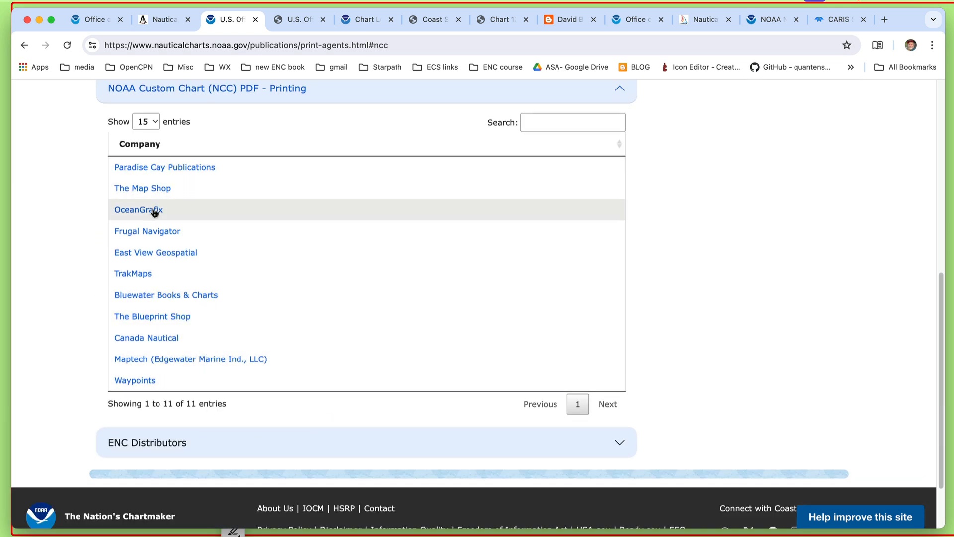
{"action": "mouse_move", "coordinate": [155, 212]}
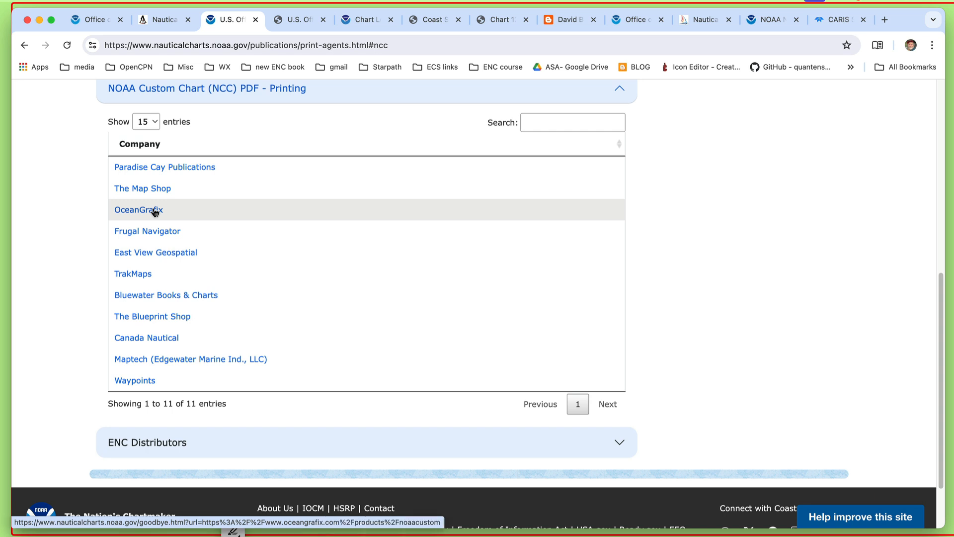
{"action": "mouse_move", "coordinate": [162, 215]}
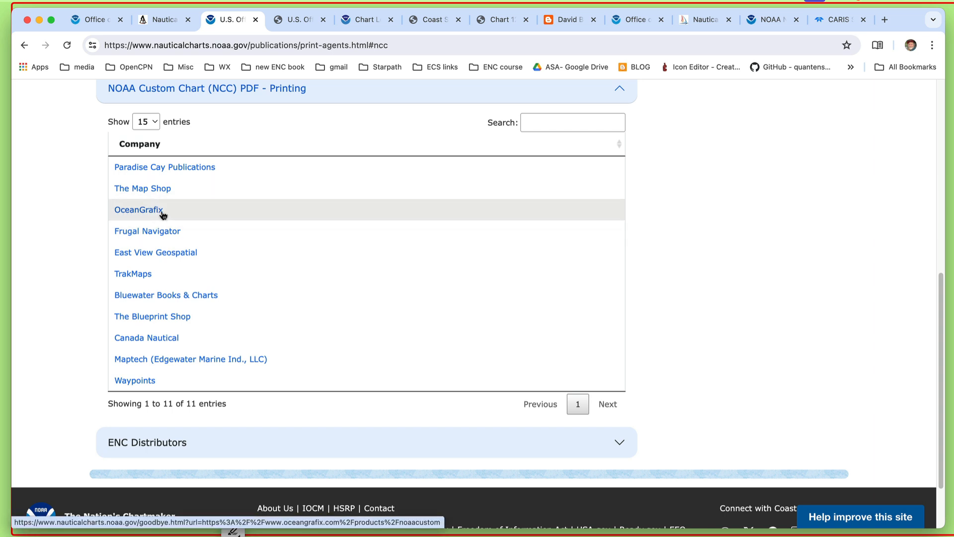
{"action": "left_click", "coordinate": [138, 210]}
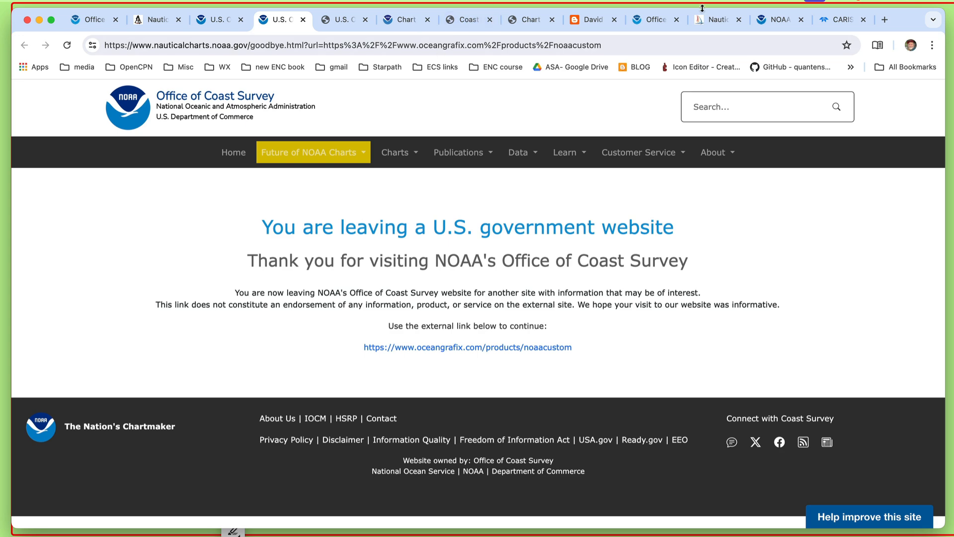
{"action": "left_click", "coordinate": [467, 348]}
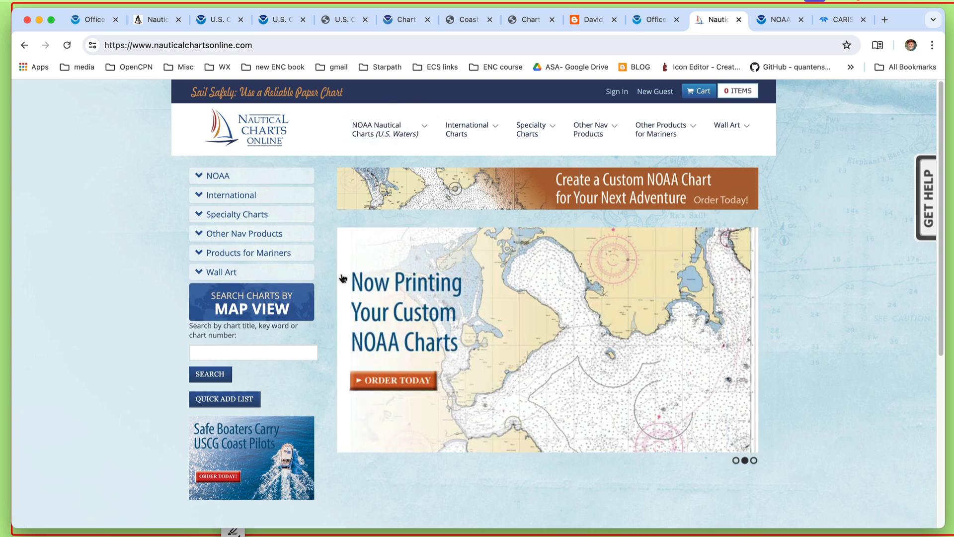
Browse NOAA U.S. Waters Atlantic Coast charts and pick the Delaware Bay area on the map.
{"action": "left_click", "coordinate": [385, 129]}
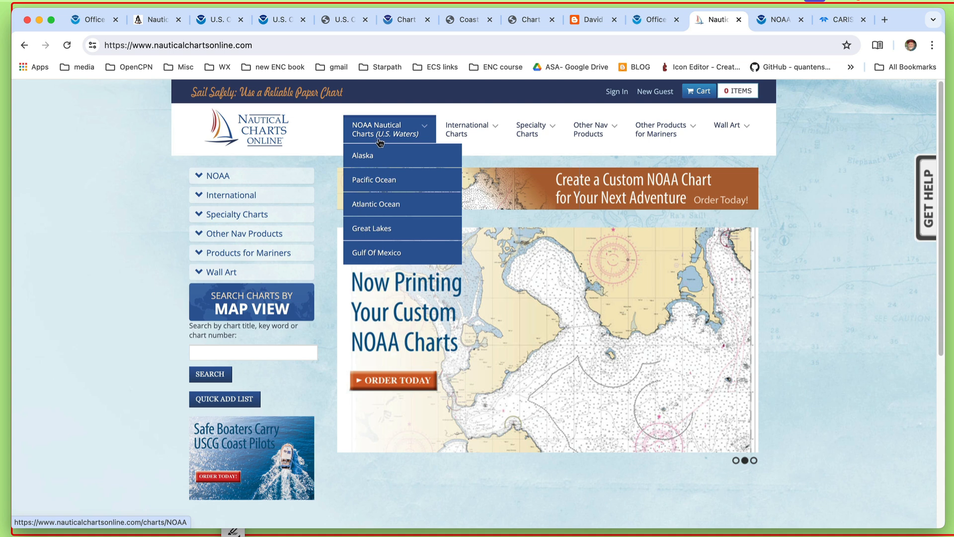
{"action": "left_click", "coordinate": [384, 130]}
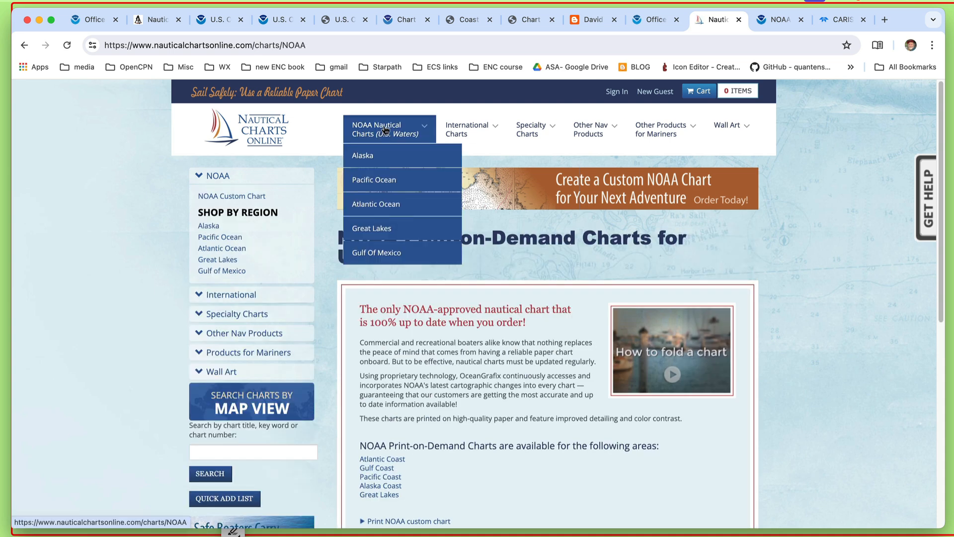
{"action": "mouse_move", "coordinate": [382, 215]}
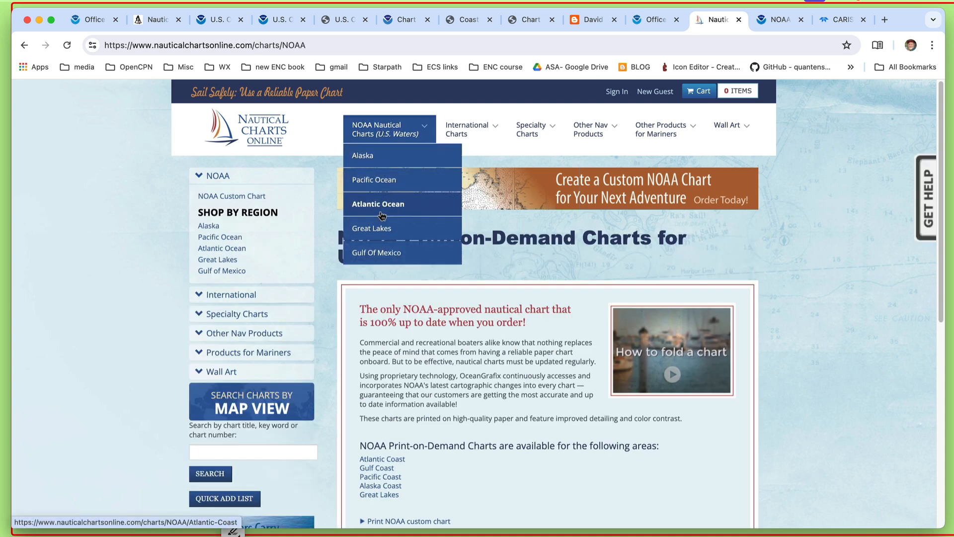
{"action": "left_click", "coordinate": [378, 203]}
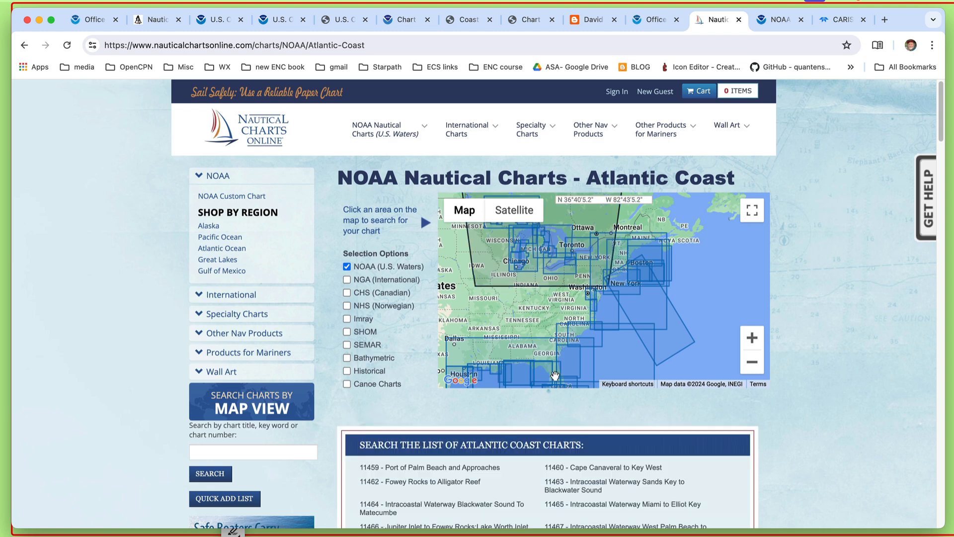
{"action": "scroll", "scroll_direction": "down", "scroll_amount": 3}
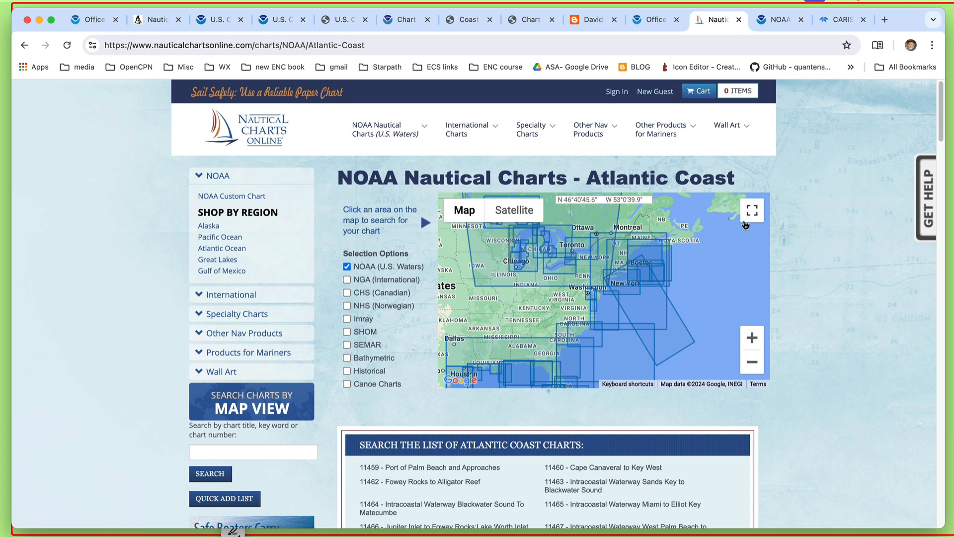
{"action": "scroll", "scroll_direction": "down", "scroll_amount": 3}
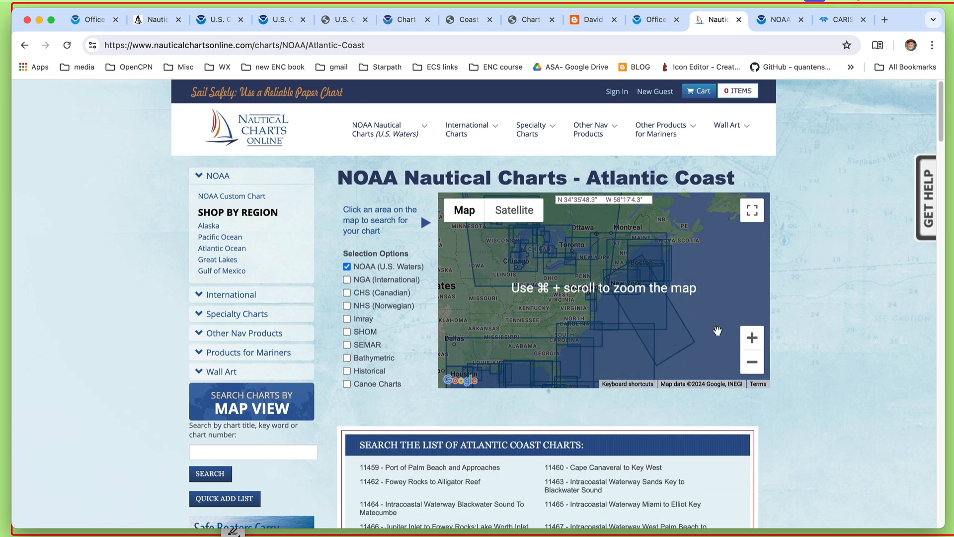
{"action": "left_click", "coordinate": [751, 338]}
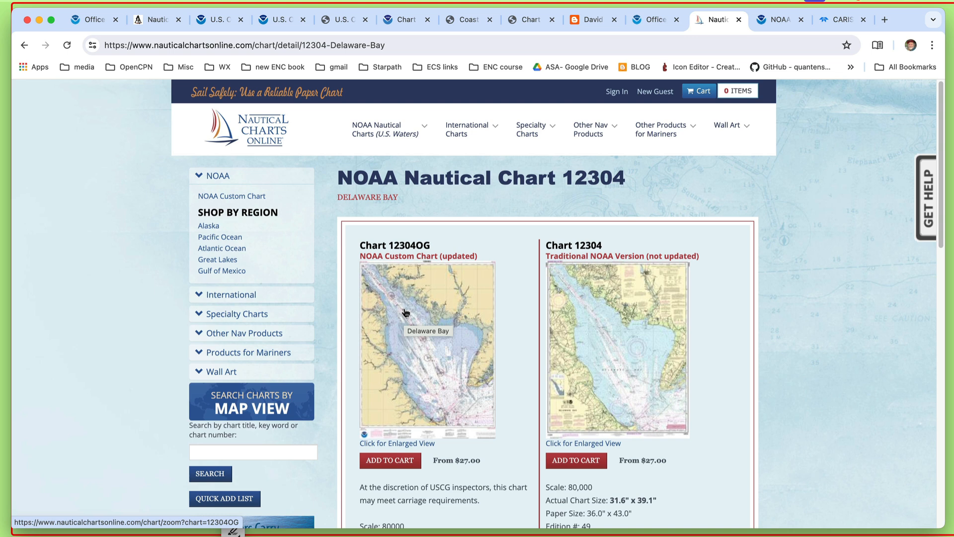
{"action": "mouse_move", "coordinate": [705, 361]}
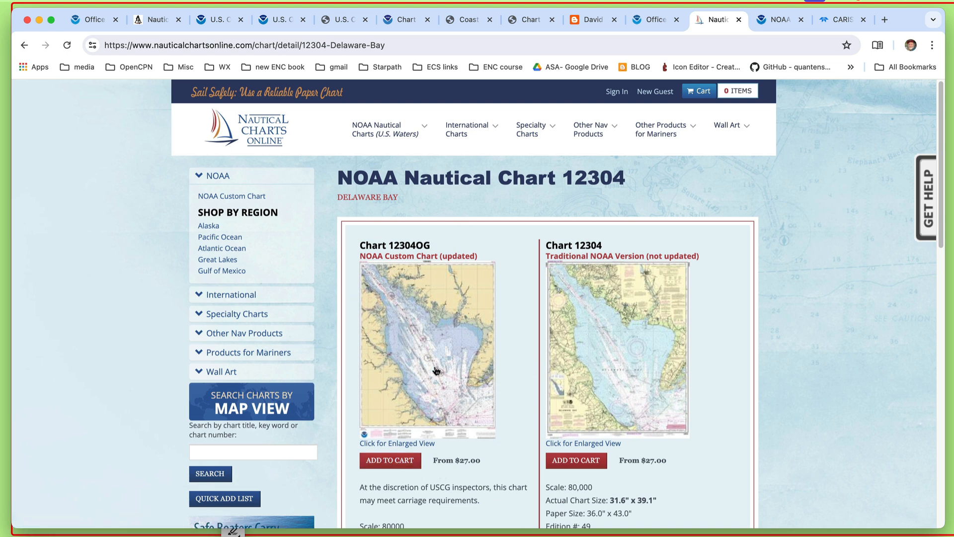
{"action": "mouse_move", "coordinate": [585, 265]}
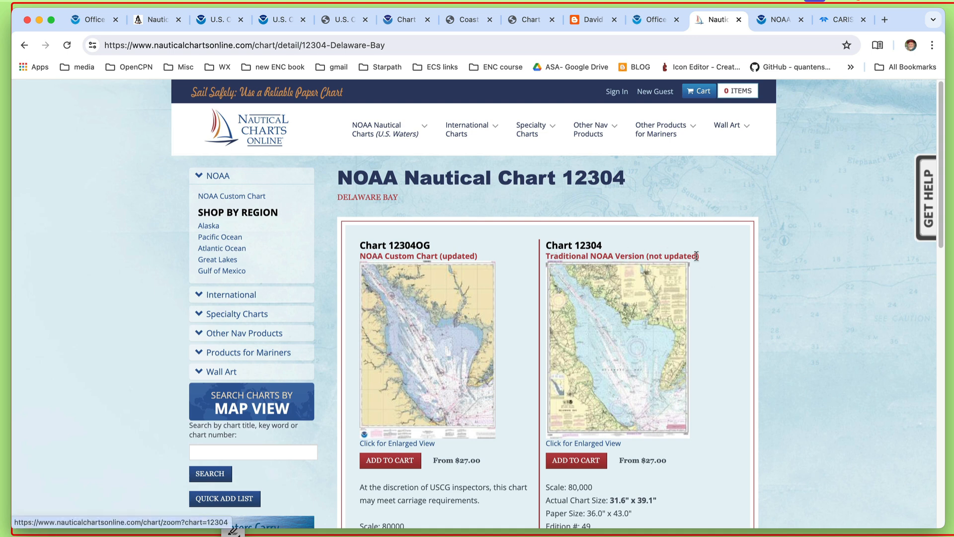
{"action": "mouse_move", "coordinate": [626, 360]}
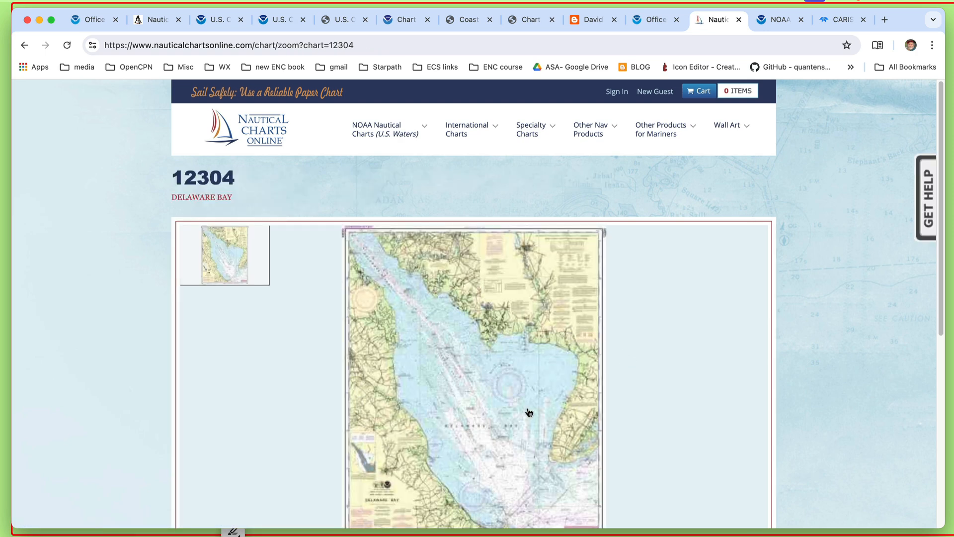
Zoom into chart 12304's Delaware Bay shoreline, soundings and title notes.
{"action": "left_click", "coordinate": [529, 412]}
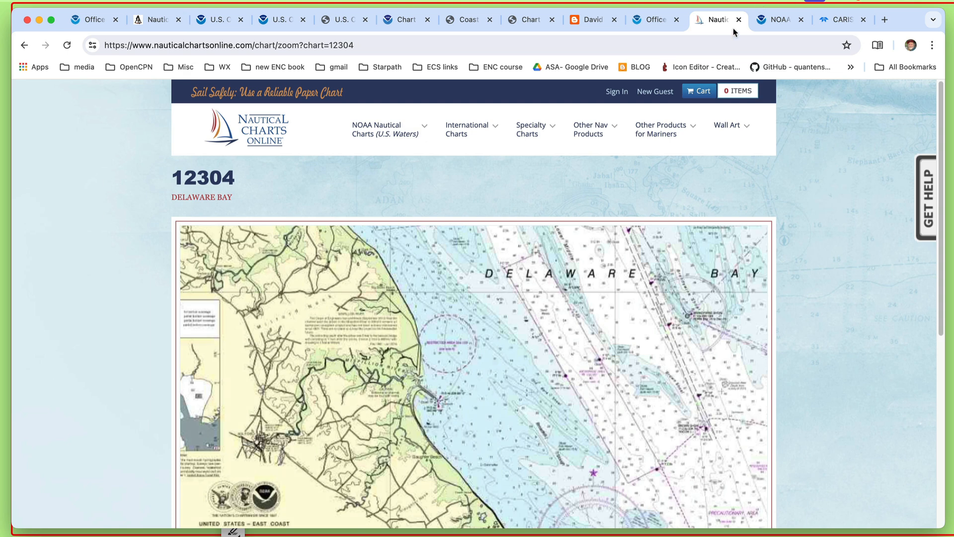
{"action": "mouse_move", "coordinate": [82, 60]}
{"action": "type", "text": "OG"}
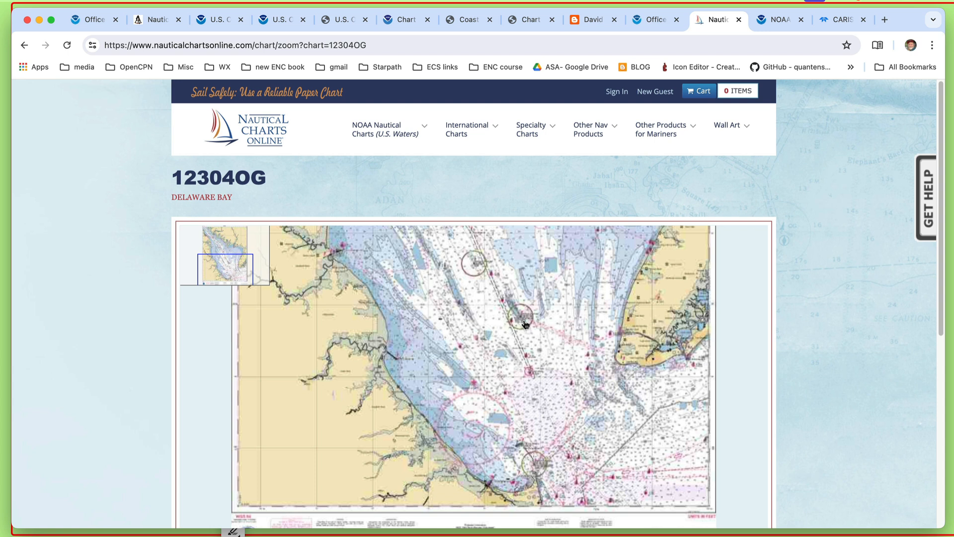
{"action": "mouse_move", "coordinate": [556, 321]}
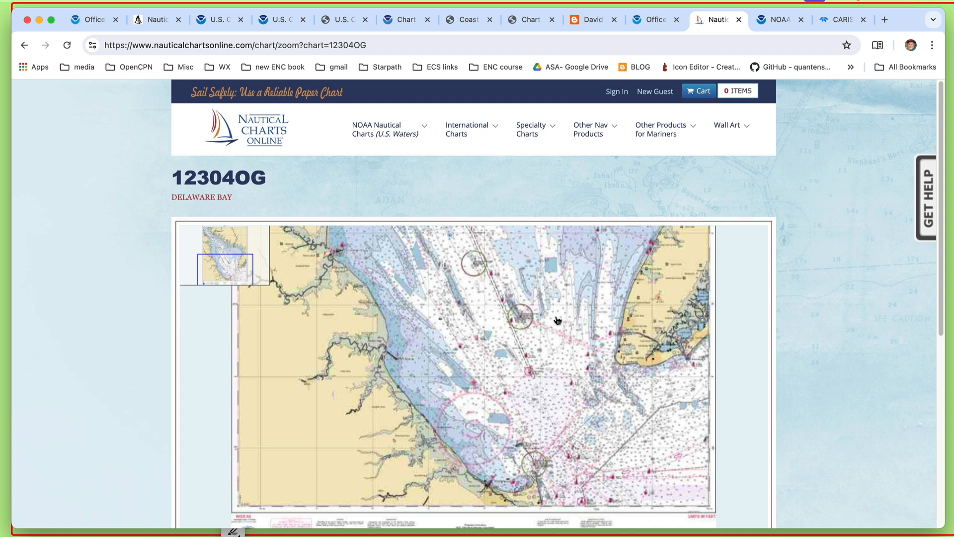
{"action": "mouse_move", "coordinate": [539, 332]}
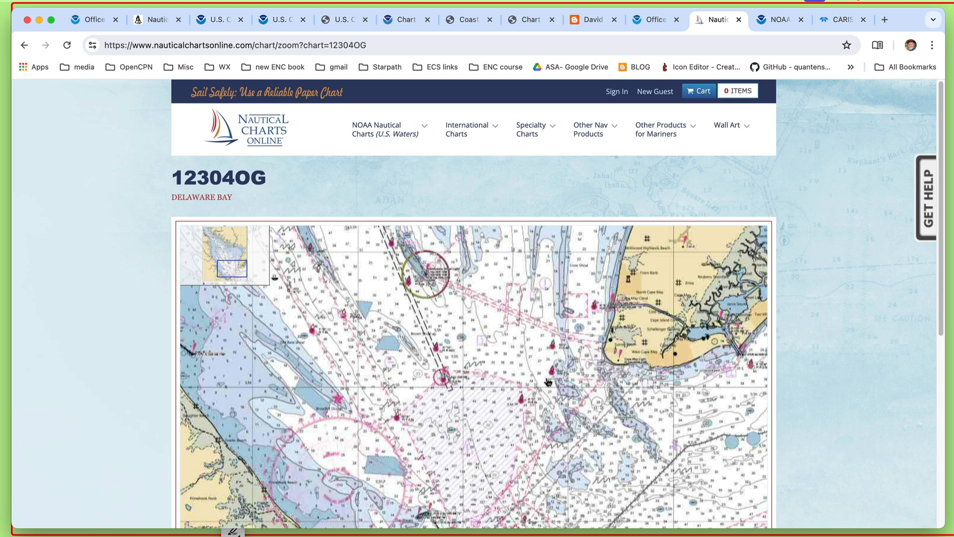
{"action": "mouse_move", "coordinate": [583, 355]}
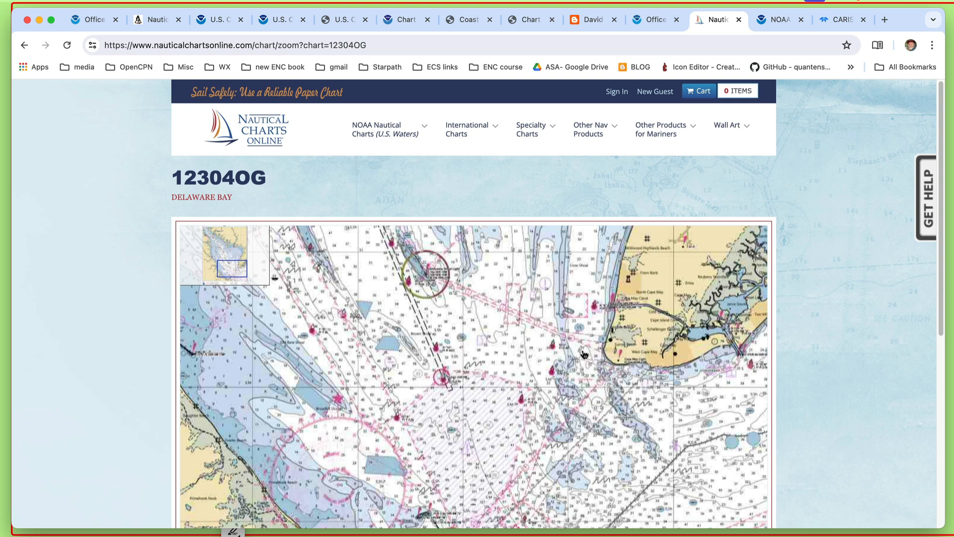